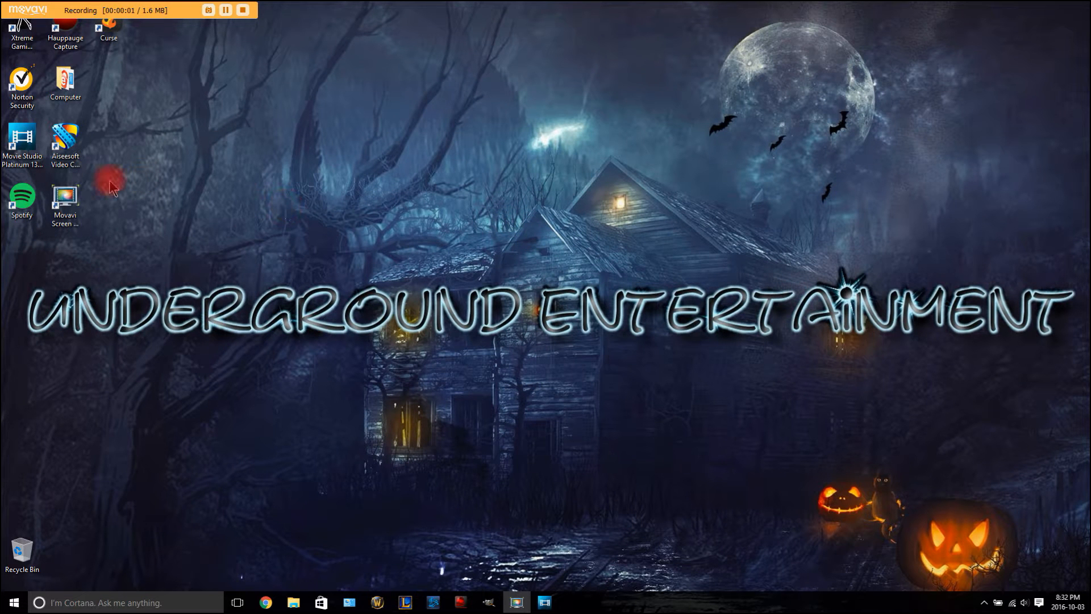
pyautogui.moveTo(7, 240)
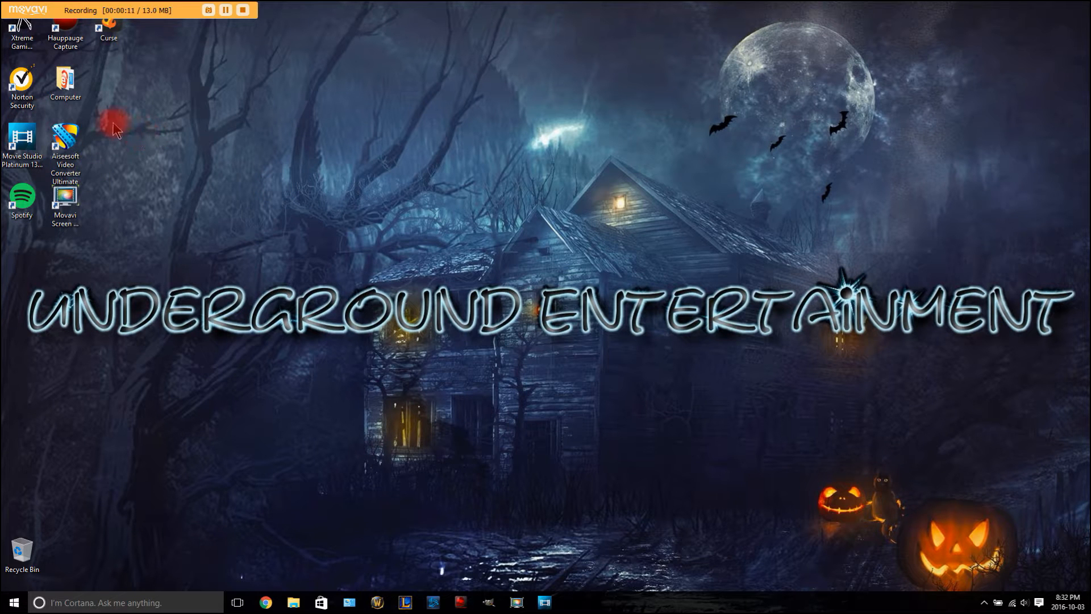
pyautogui.moveTo(165, 154)
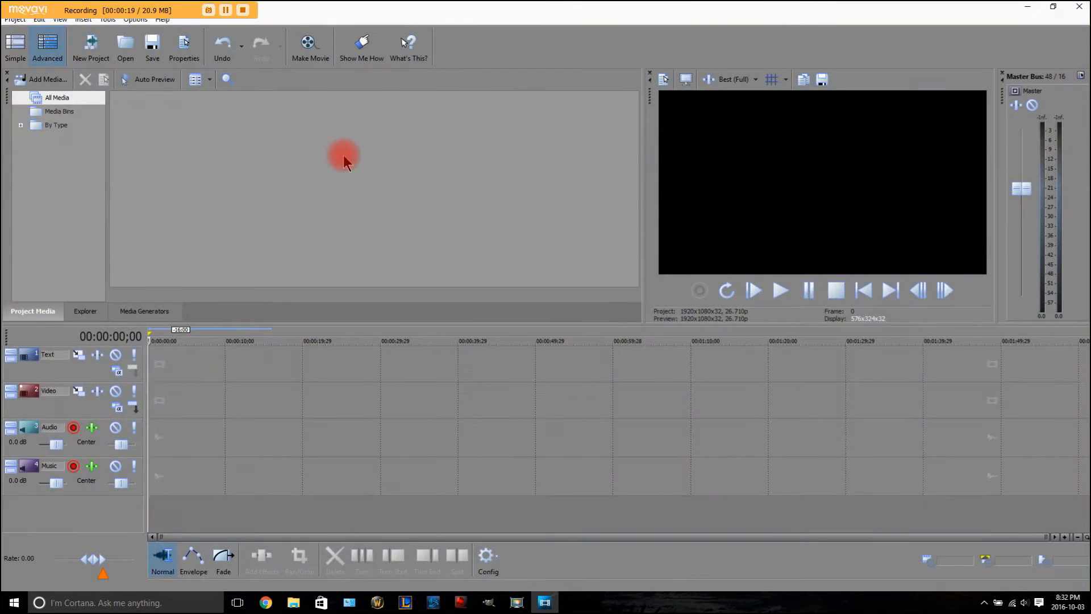
pyautogui.moveTo(411, 209)
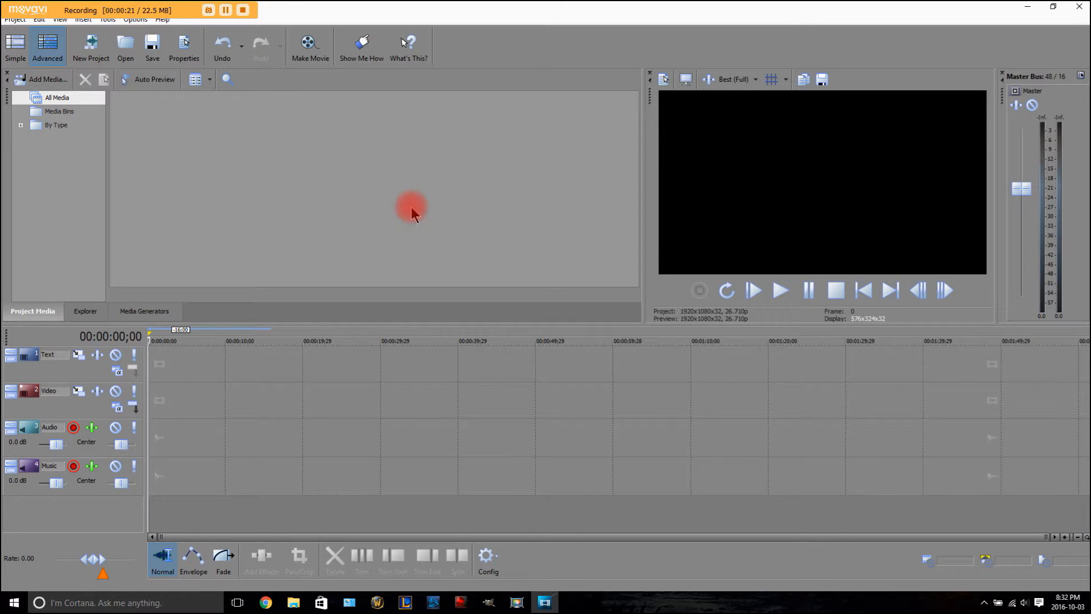
pyautogui.moveTo(277, 244)
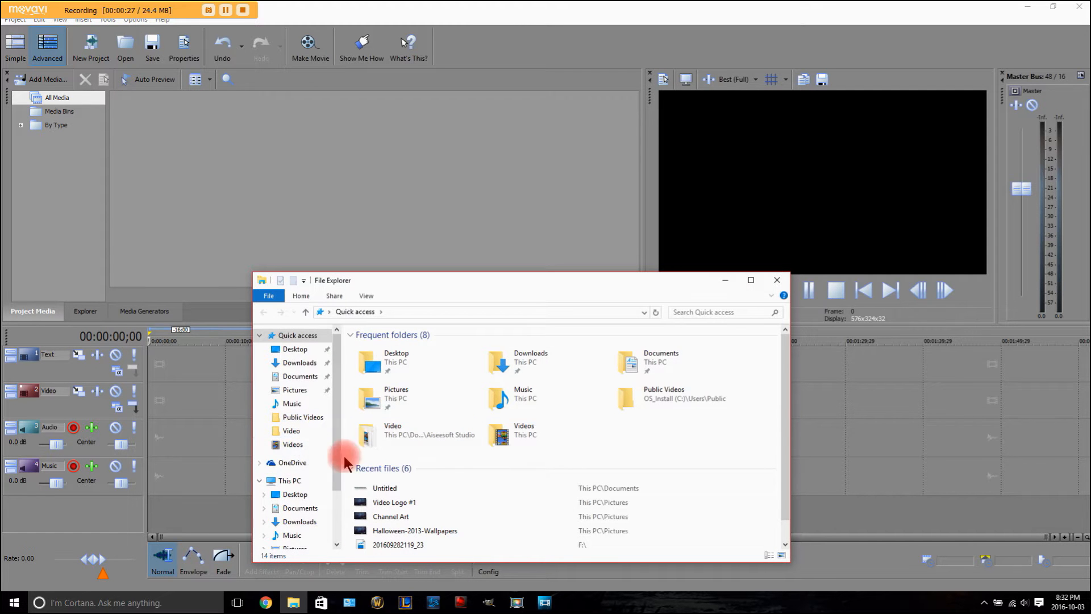
# Step: Open Public Videos and dismiss the HDPVR_20161003_1733 recording's shortcut menu
pyautogui.click(293, 444)
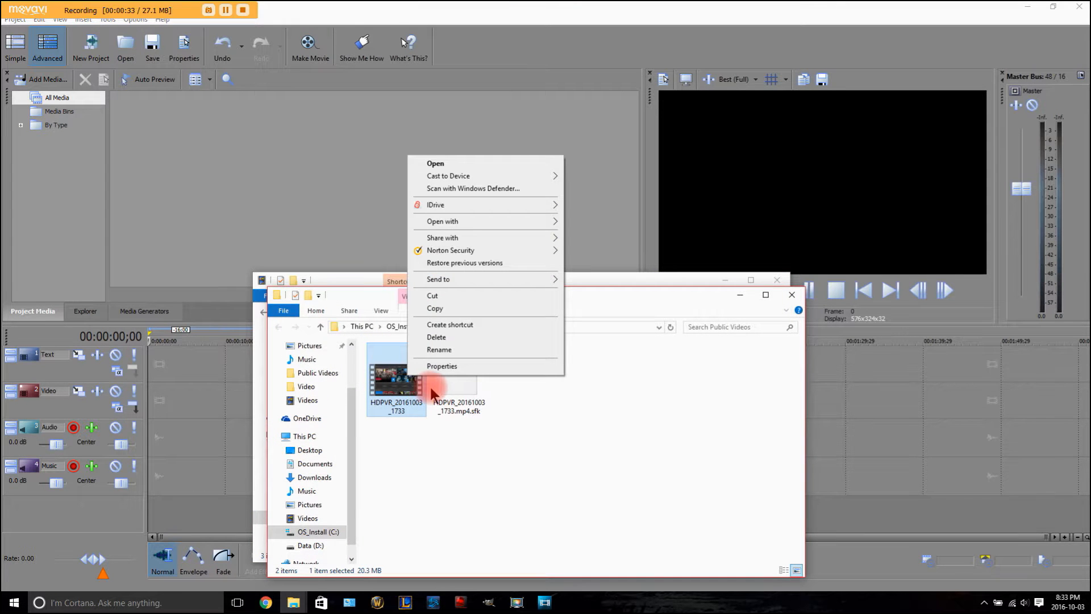
pyautogui.click(442, 366)
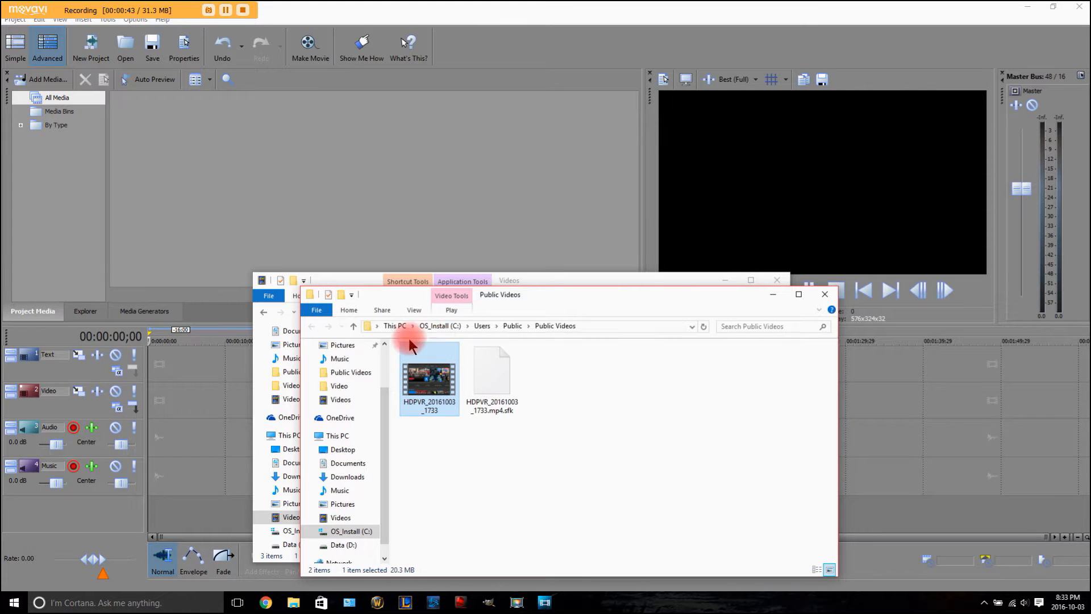
pyautogui.moveTo(226, 270)
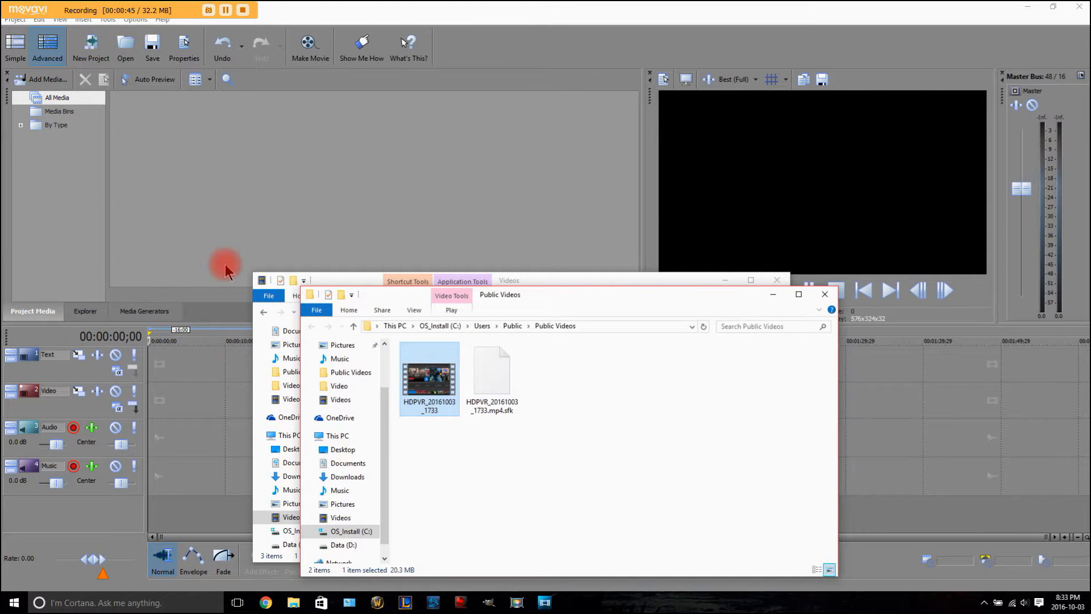
pyautogui.moveTo(127, 211)
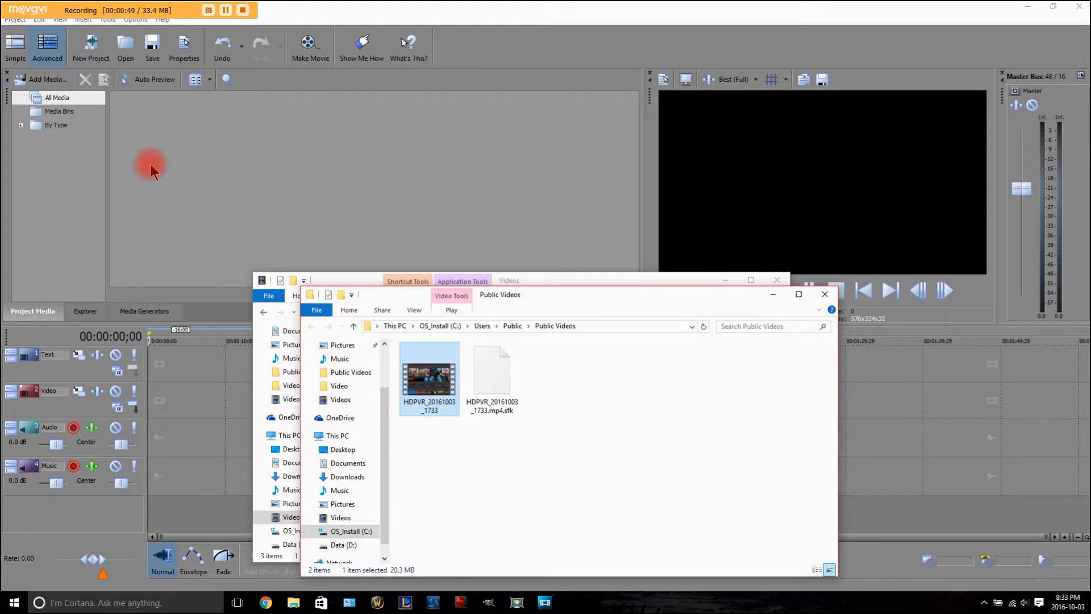
pyautogui.moveTo(451, 221)
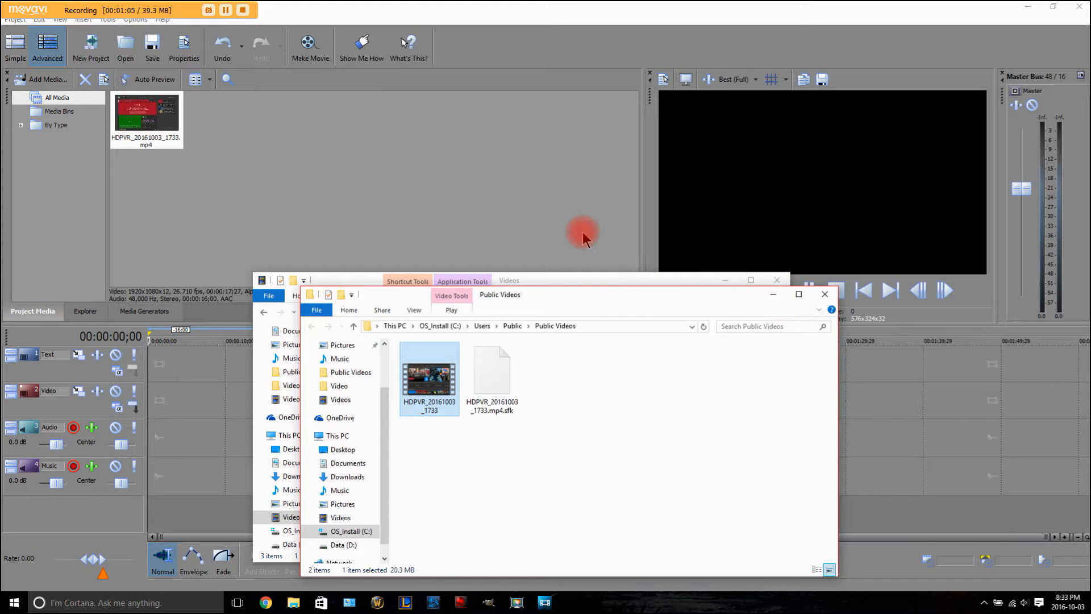
pyautogui.moveTo(383, 209)
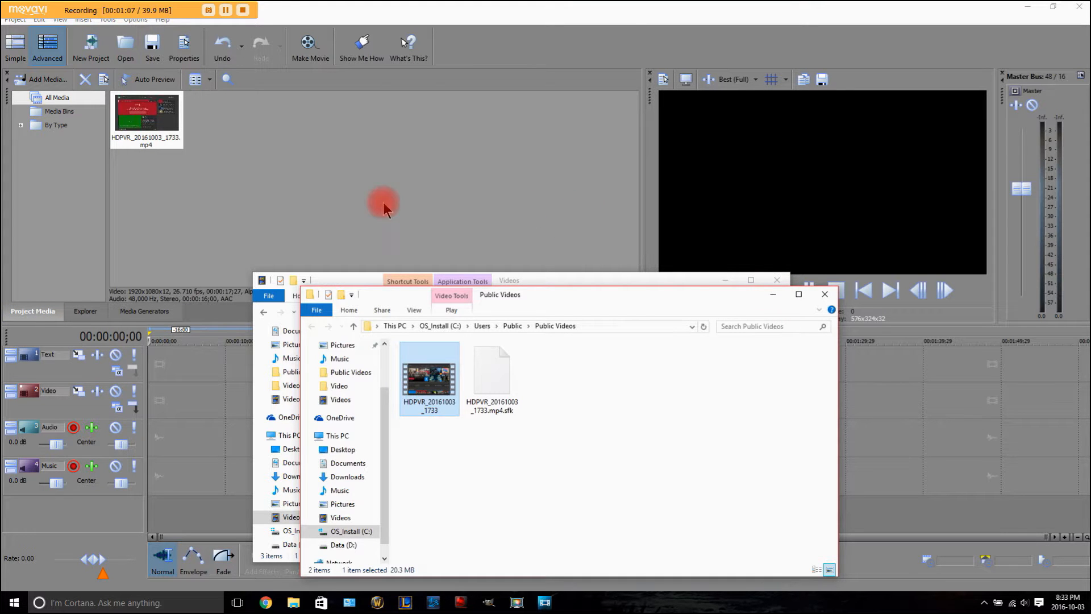
pyautogui.moveTo(726, 300)
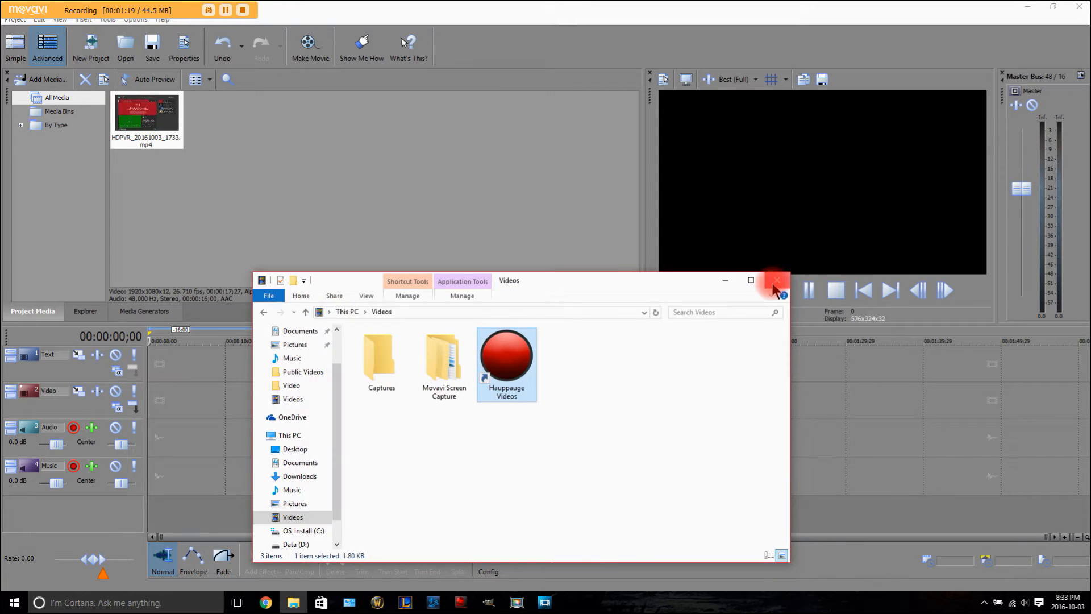
# Step: Close File Explorer and bring up the imported HDPVR clip's options menu
pyautogui.click(775, 280)
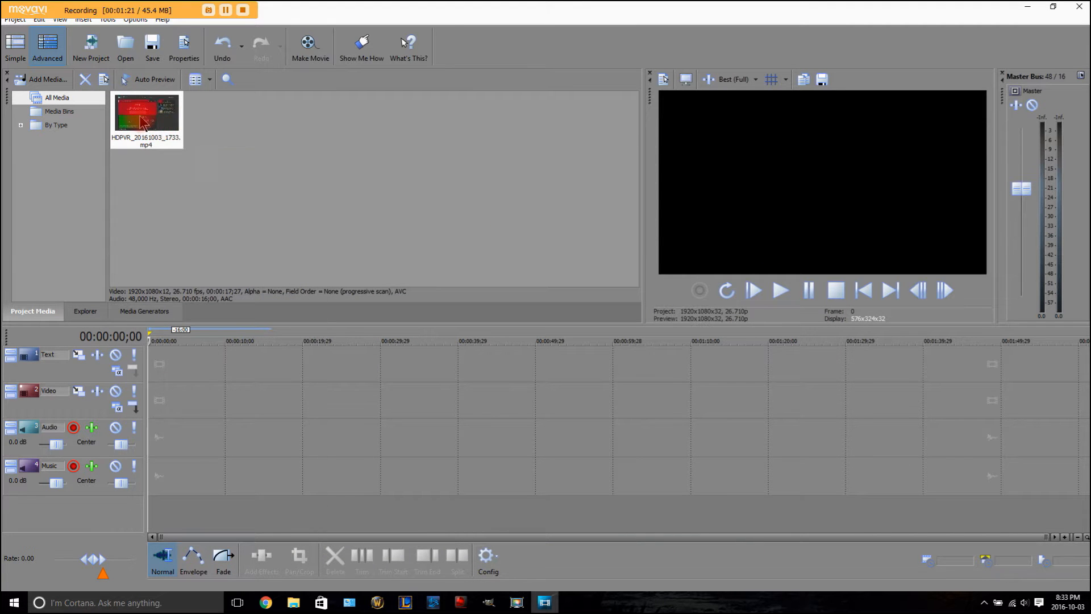
pyautogui.rightClick(146, 115)
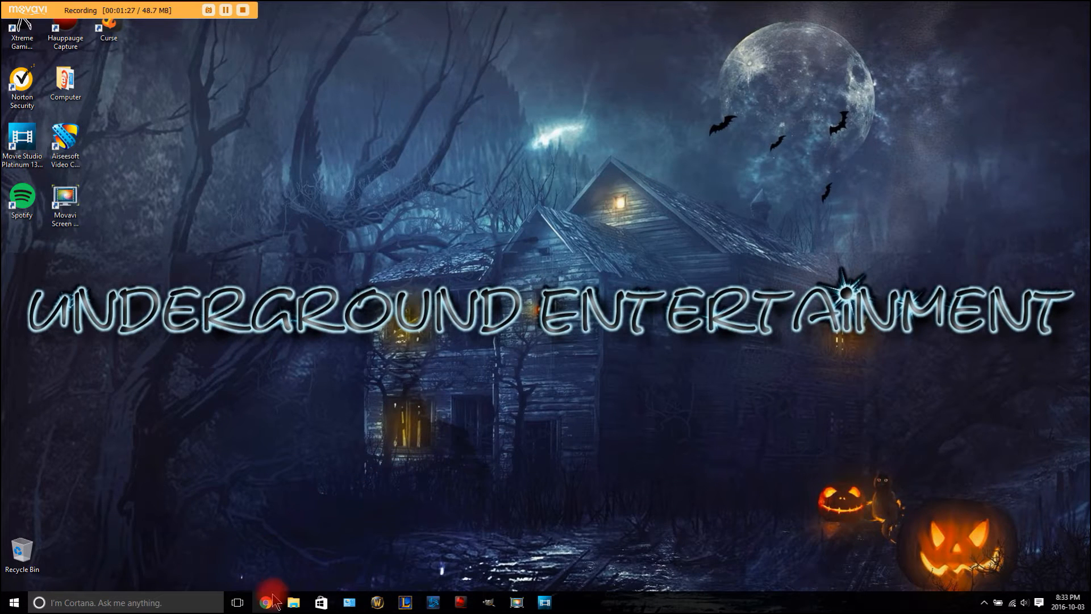
# Step: Search 'quicktime' in a new Safe Search tab and open Apple's QuickTime 7.7.9 result
pyautogui.click(265, 603)
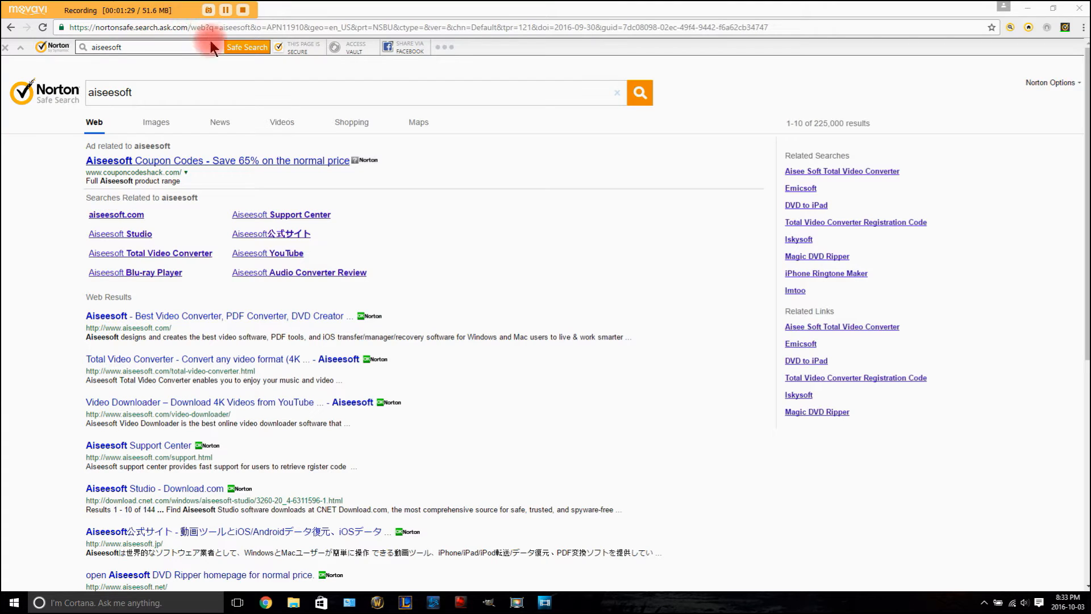
pyautogui.click(1052, 8)
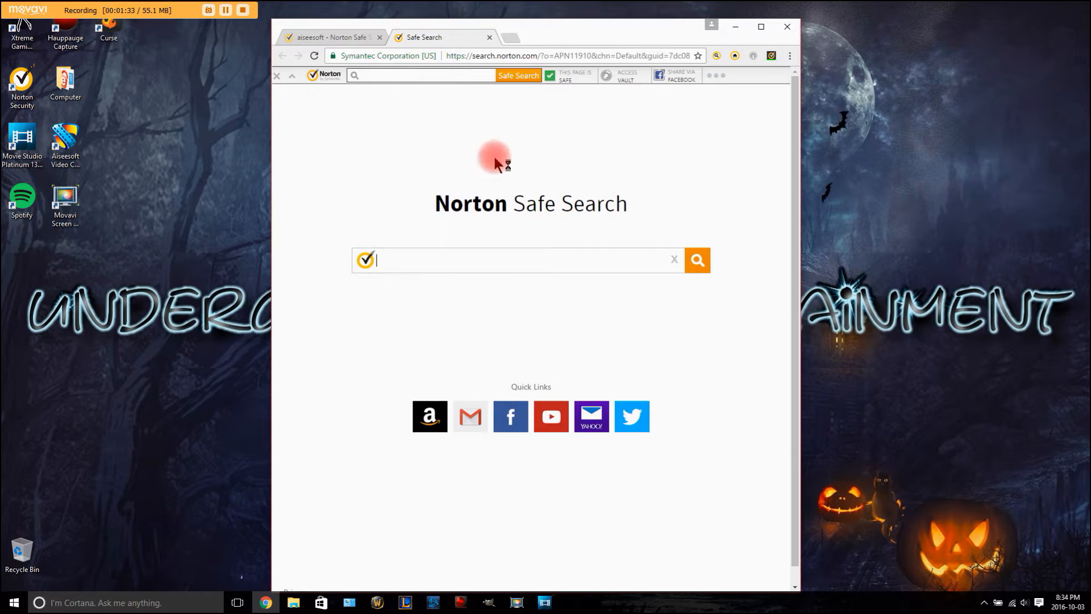
pyautogui.moveTo(472, 285)
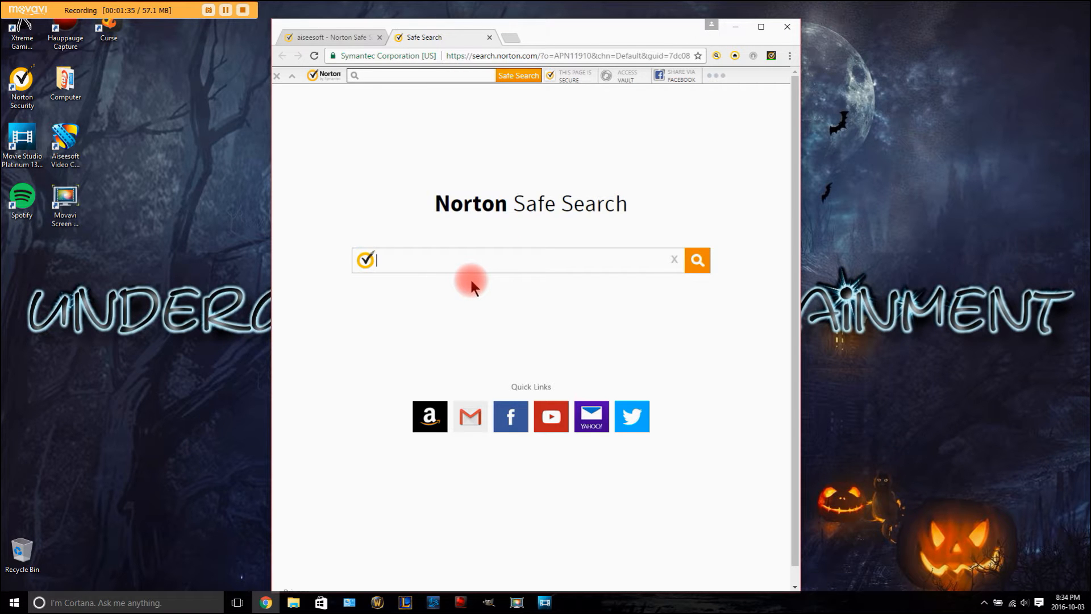
pyautogui.write('quicktime')
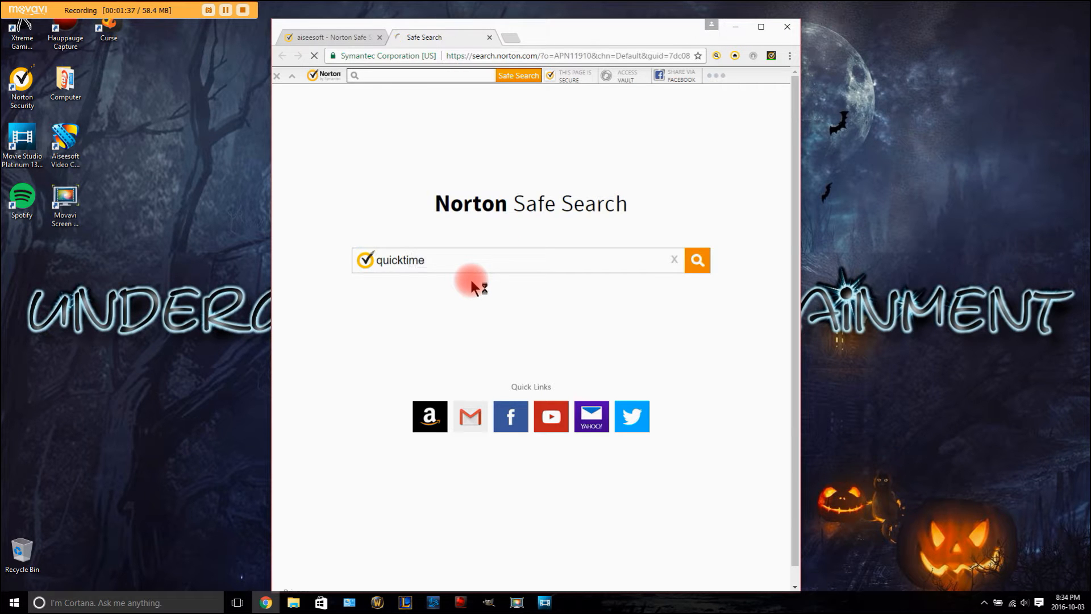
pyautogui.click(697, 260)
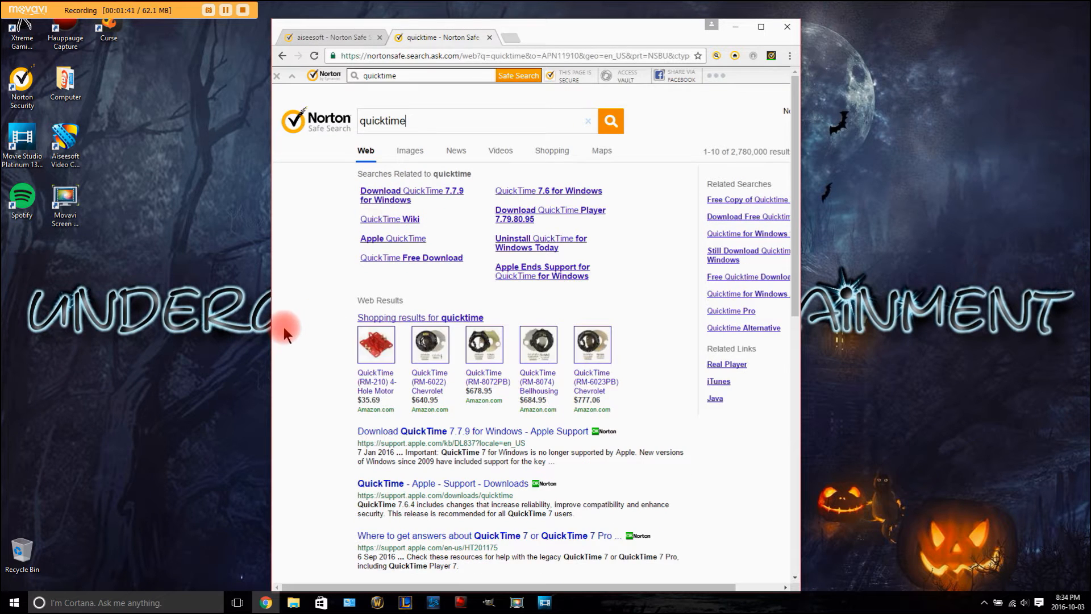
pyautogui.scroll(-3)
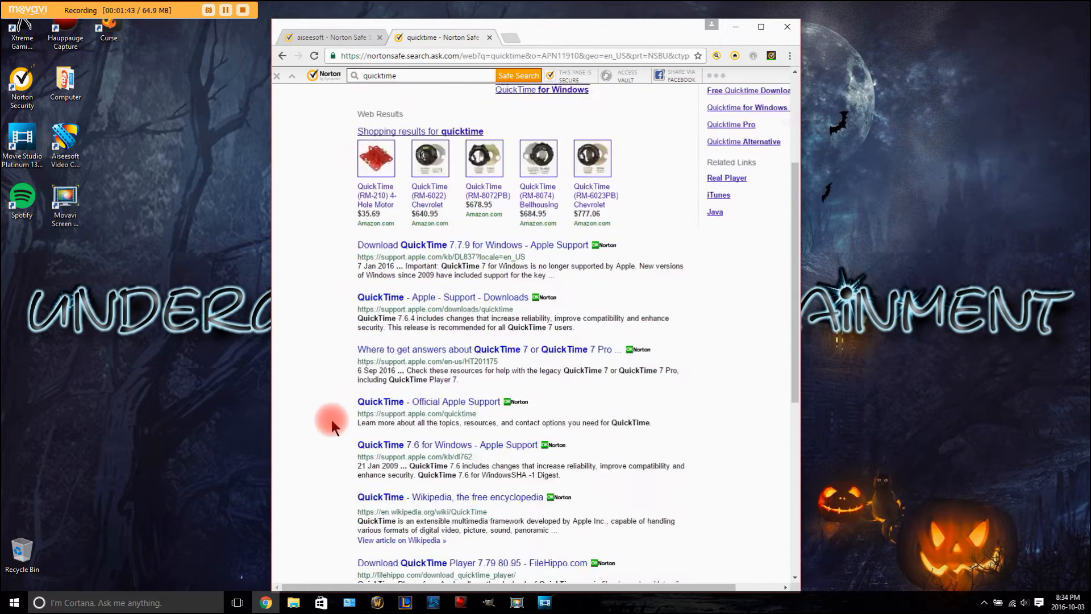
pyautogui.click(424, 245)
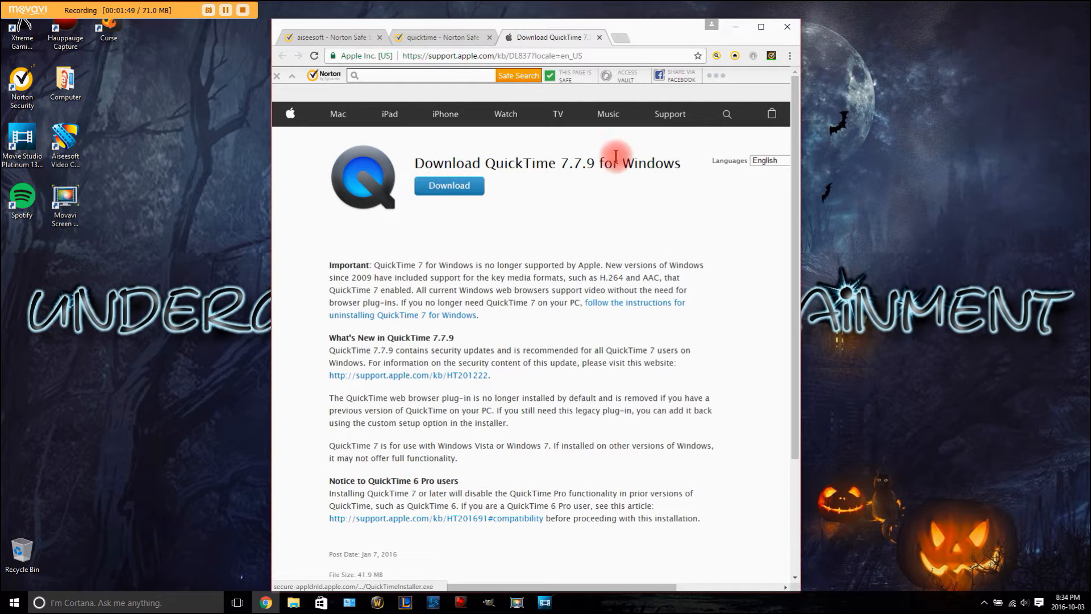
pyautogui.moveTo(457, 162)
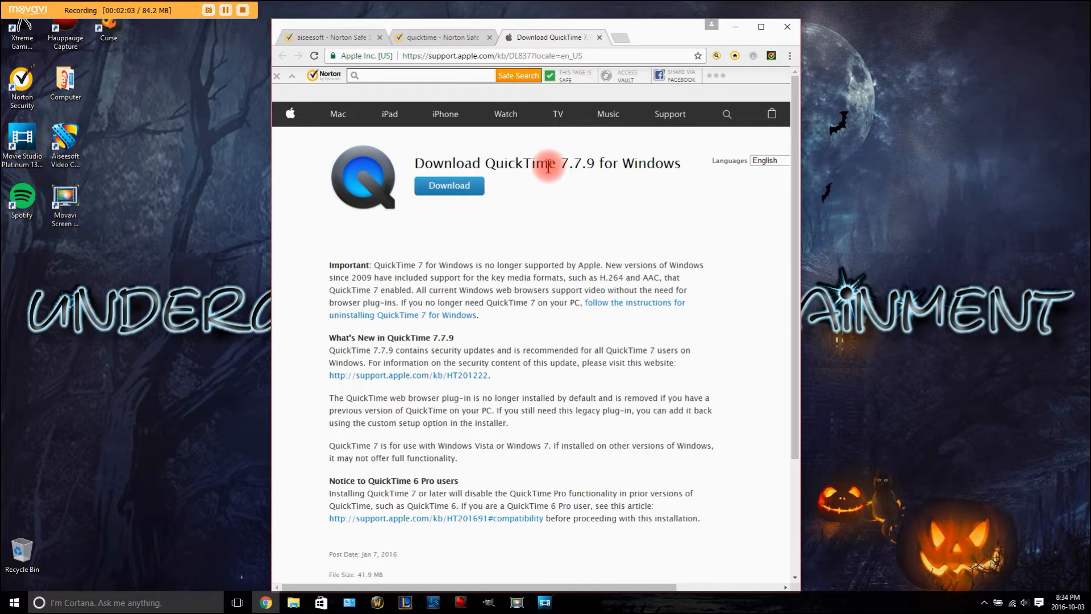
pyautogui.moveTo(243, 201)
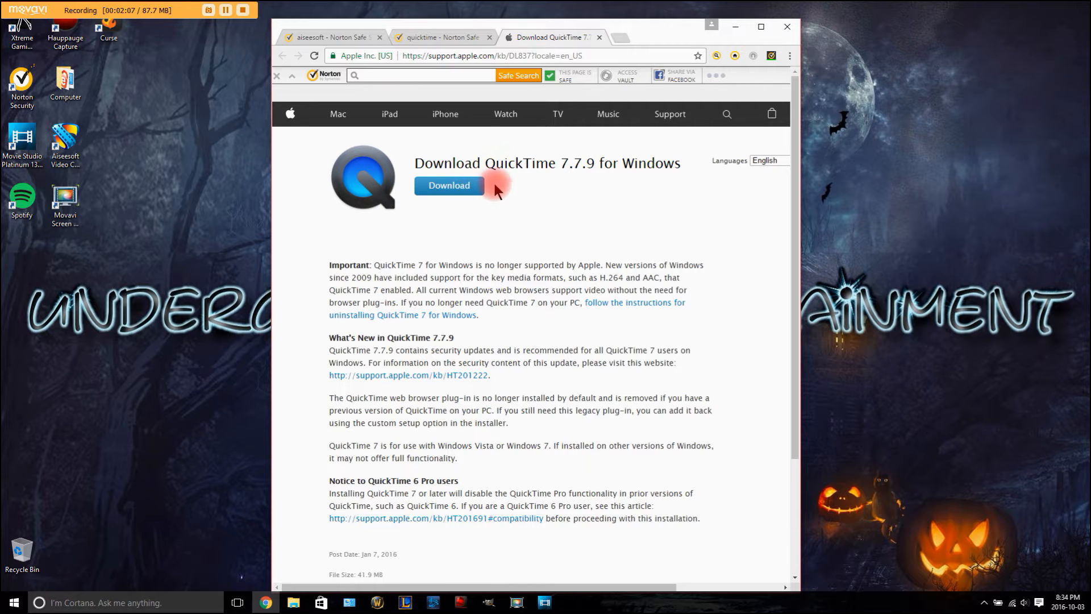
pyautogui.moveTo(455, 145)
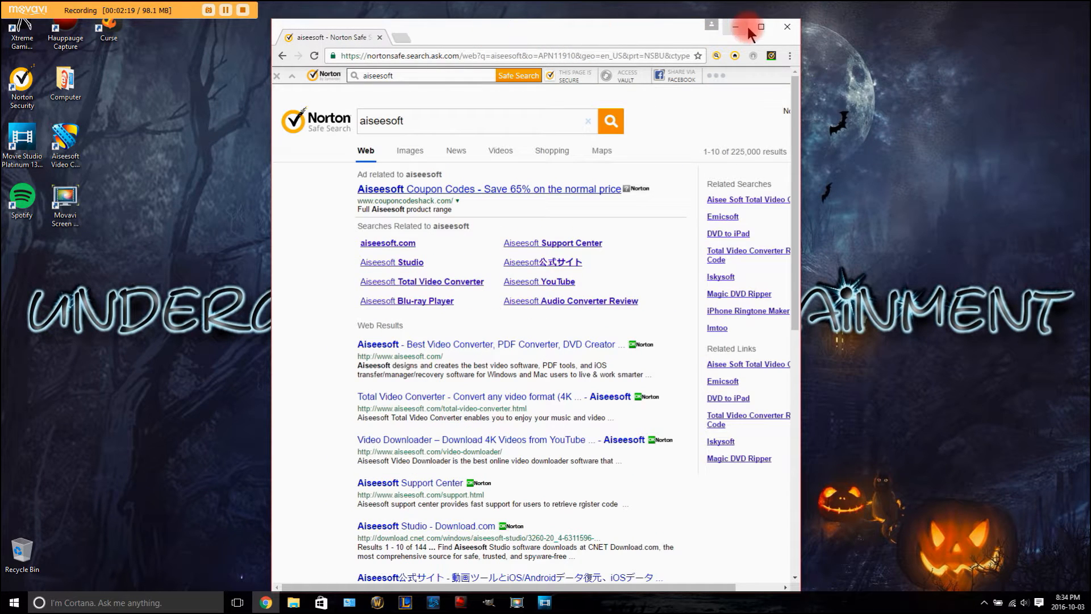
# Step: Maximize the browser, visit the Aiseesoft homepage, and open Video Converter Ultimate's page
pyautogui.click(761, 26)
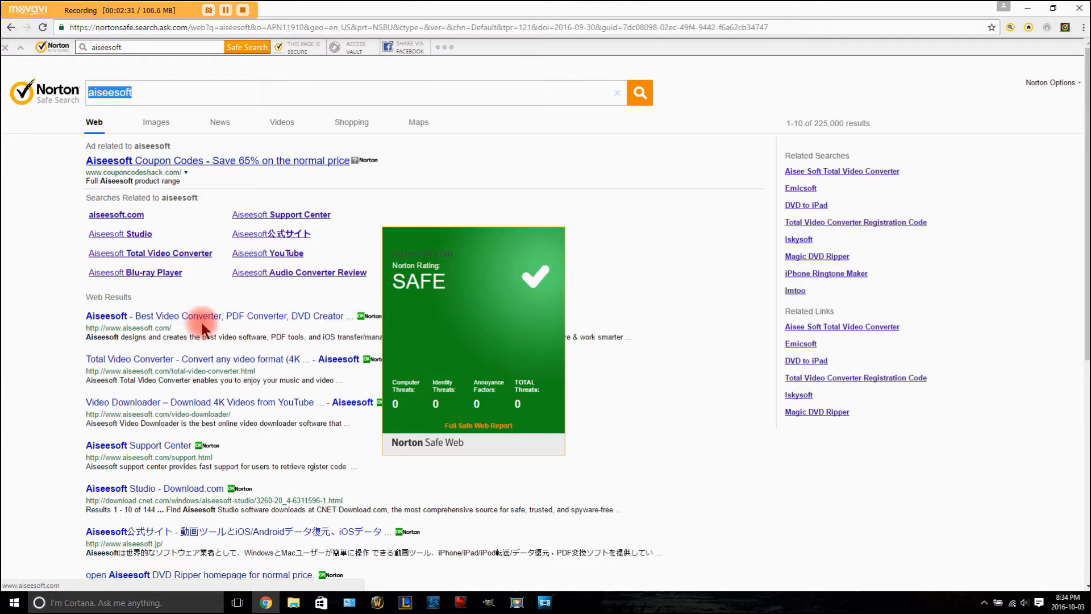
pyautogui.click(106, 315)
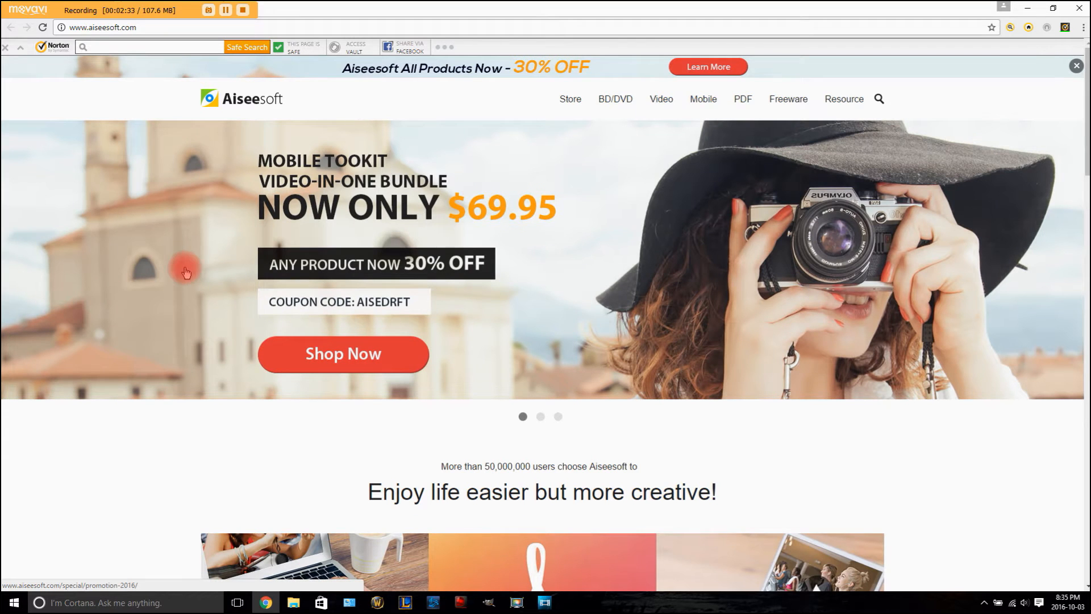
pyautogui.moveTo(314, 63)
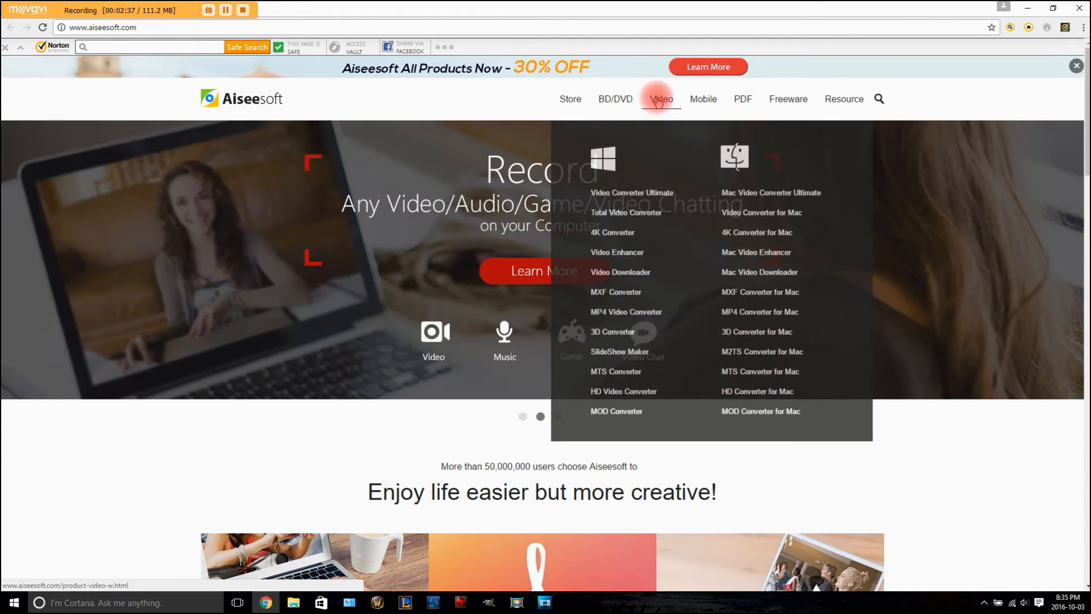
pyautogui.moveTo(624, 212)
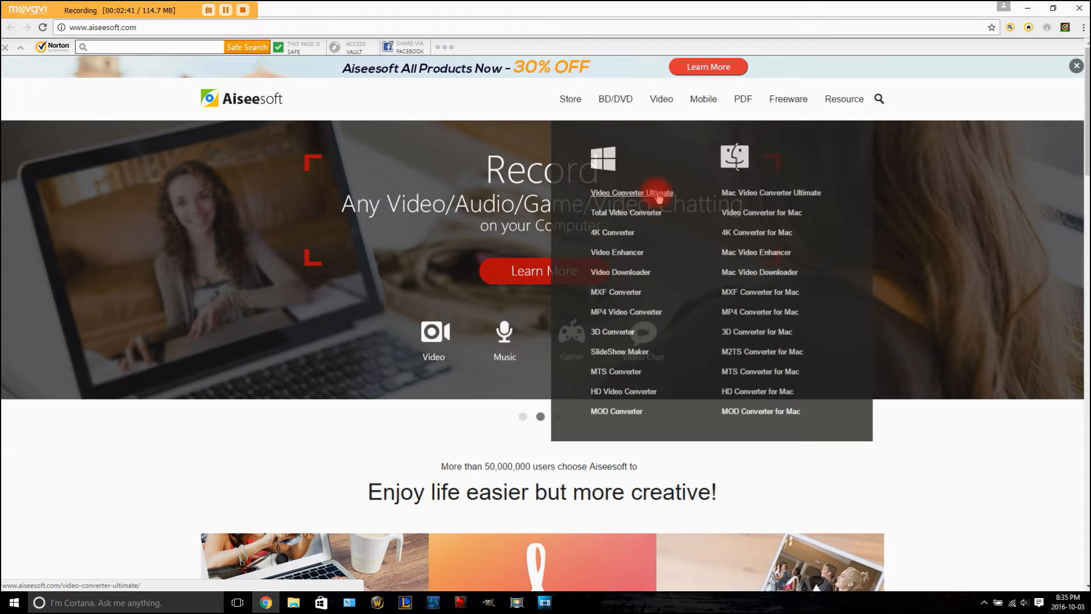
pyautogui.click(630, 192)
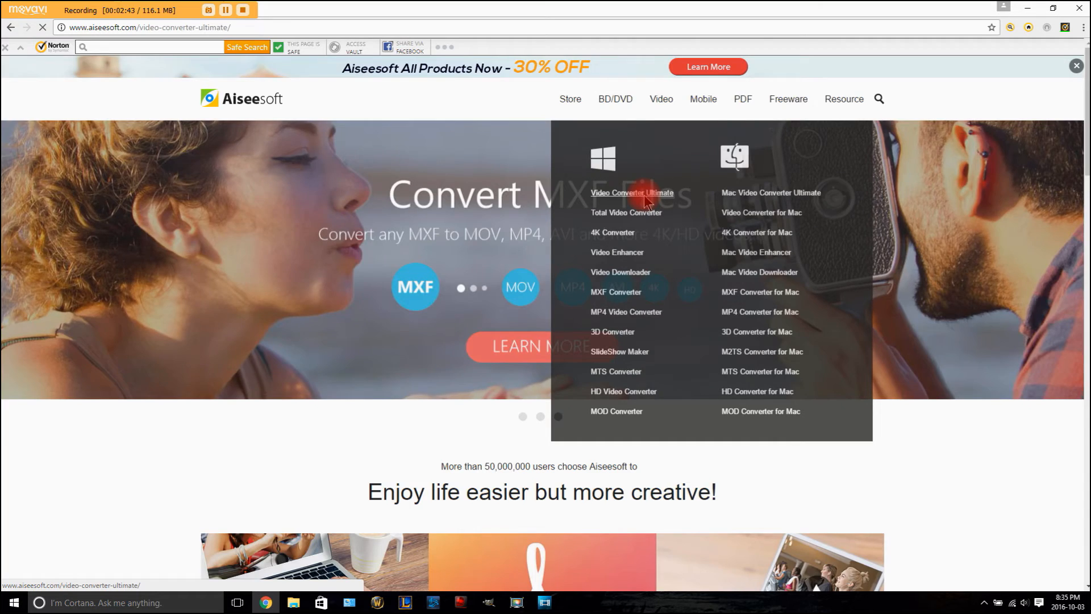
pyautogui.click(632, 192)
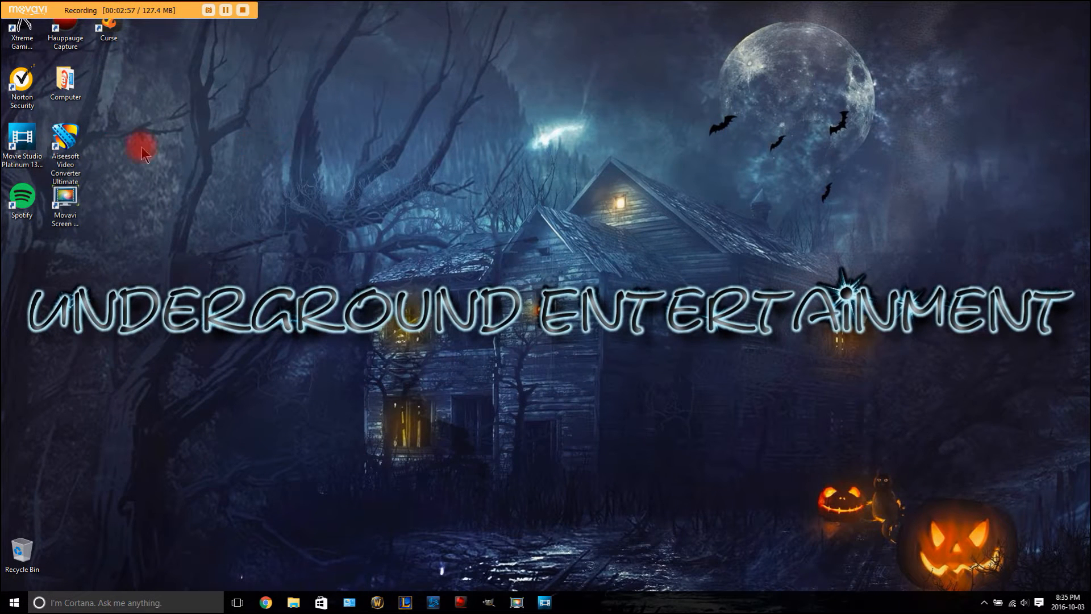
# Step: Drag the Aiseesoft shortcut to the desktop centre and double-click it to launch
pyautogui.moveTo(65, 146); pyautogui.dragTo(282, 146)
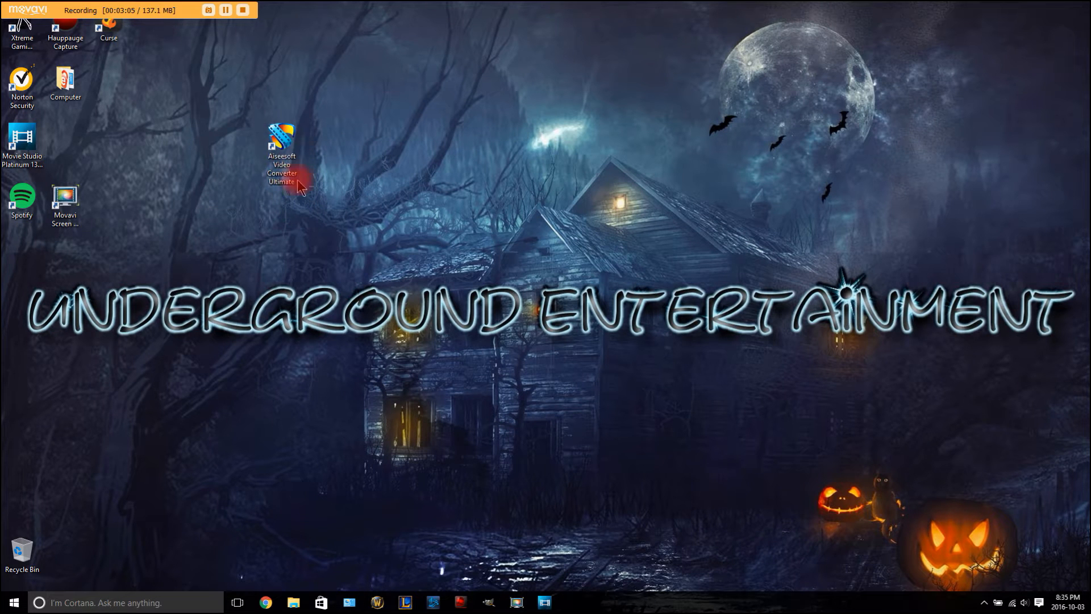
pyautogui.doubleClick(282, 140)
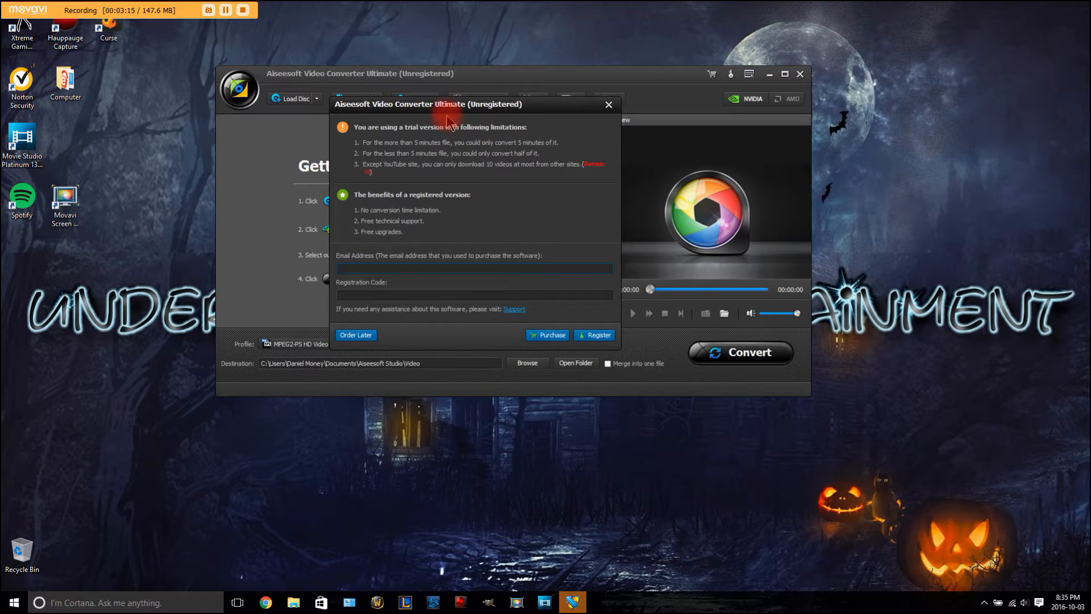
pyautogui.moveTo(481, 143)
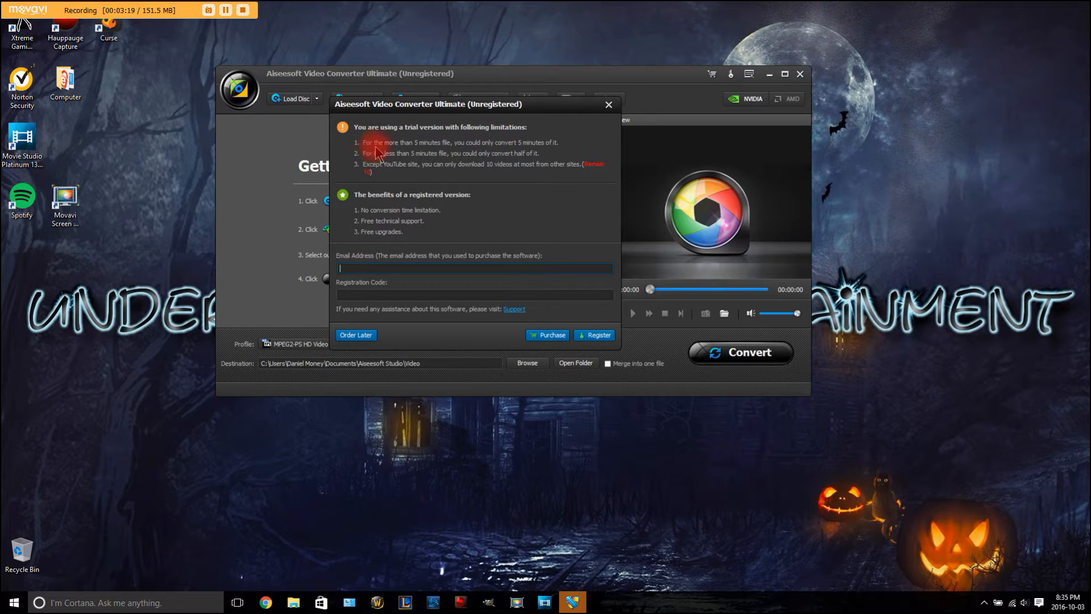
pyautogui.moveTo(430, 152)
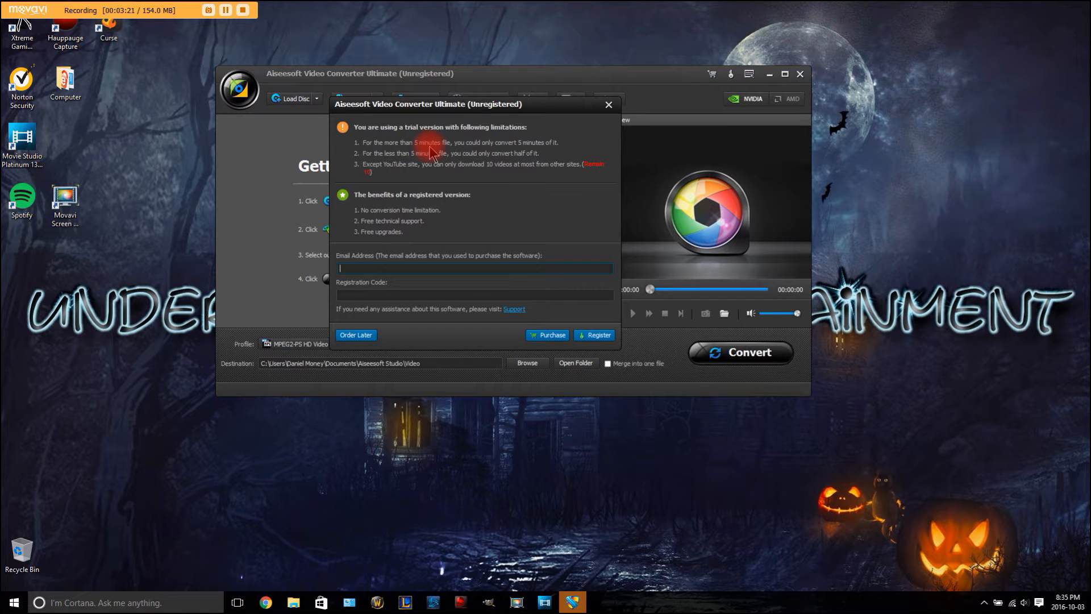
pyautogui.moveTo(542, 151)
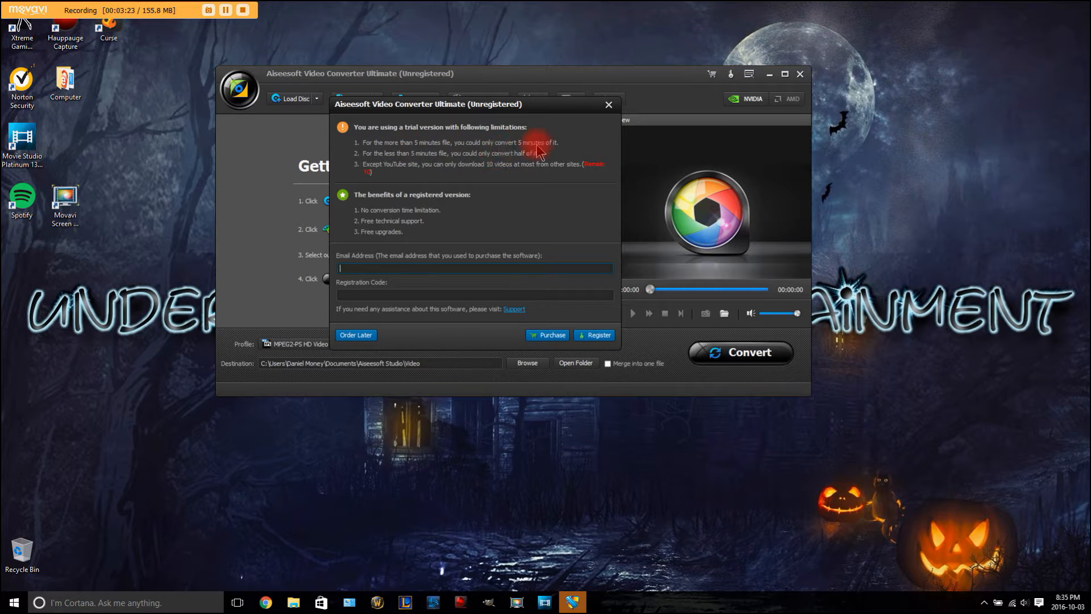
pyautogui.moveTo(449, 168)
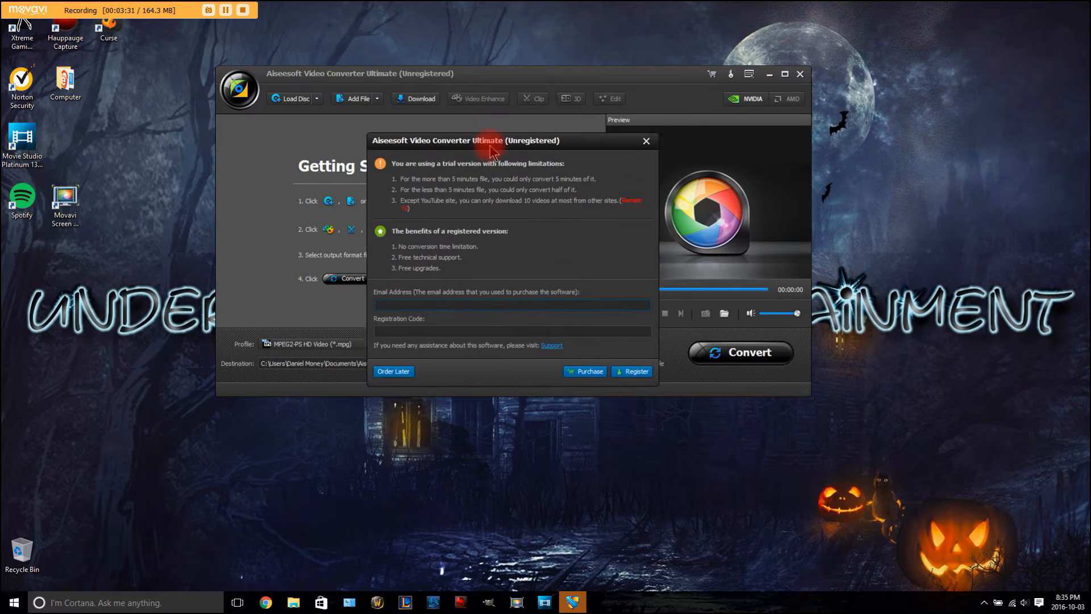
# Step: Move the trial registration notice around and dismiss it with Order Later
pyautogui.moveTo(487, 140); pyautogui.dragTo(533, 129)
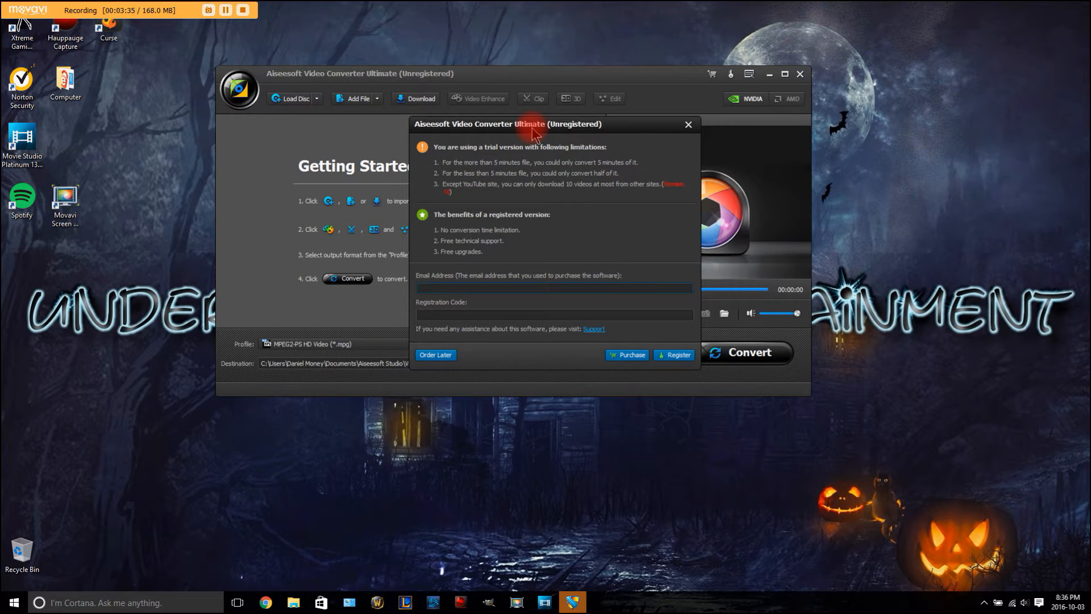
pyautogui.click(553, 288)
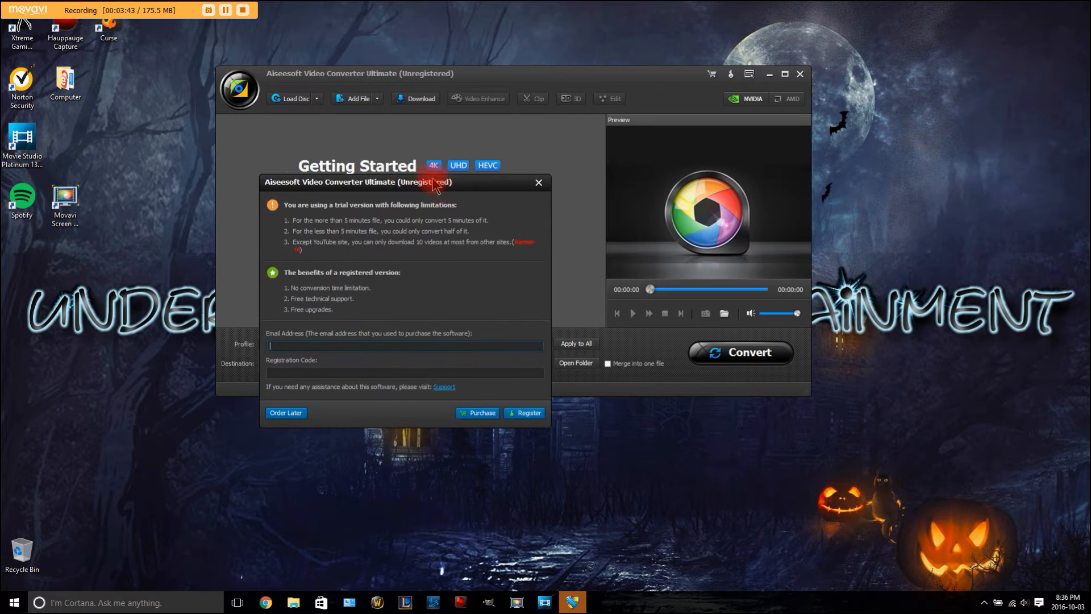
pyautogui.moveTo(431, 182); pyautogui.dragTo(421, 119)
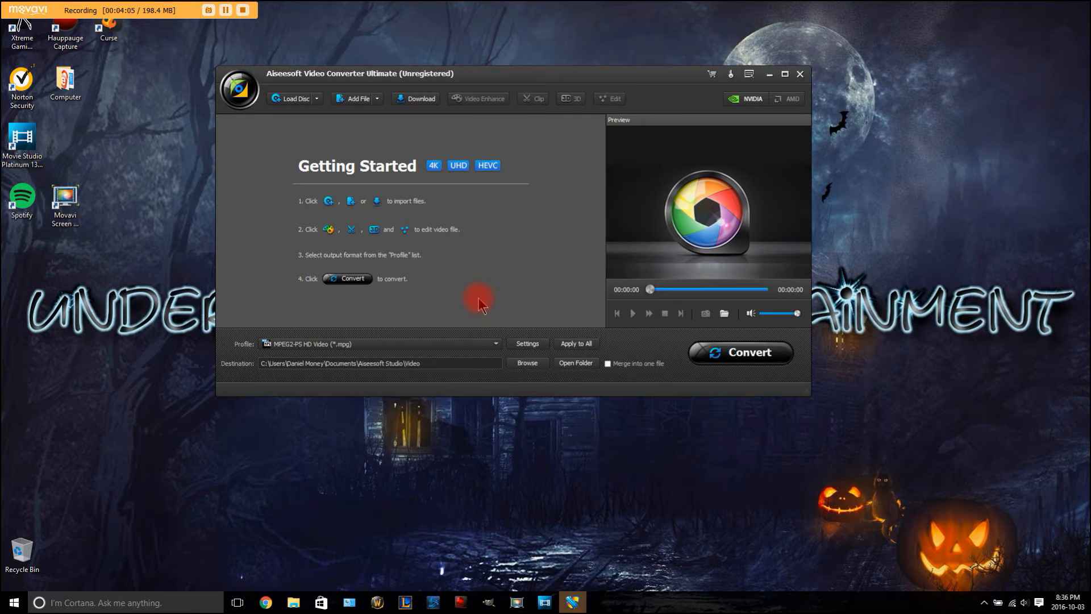
pyautogui.moveTo(285, 123)
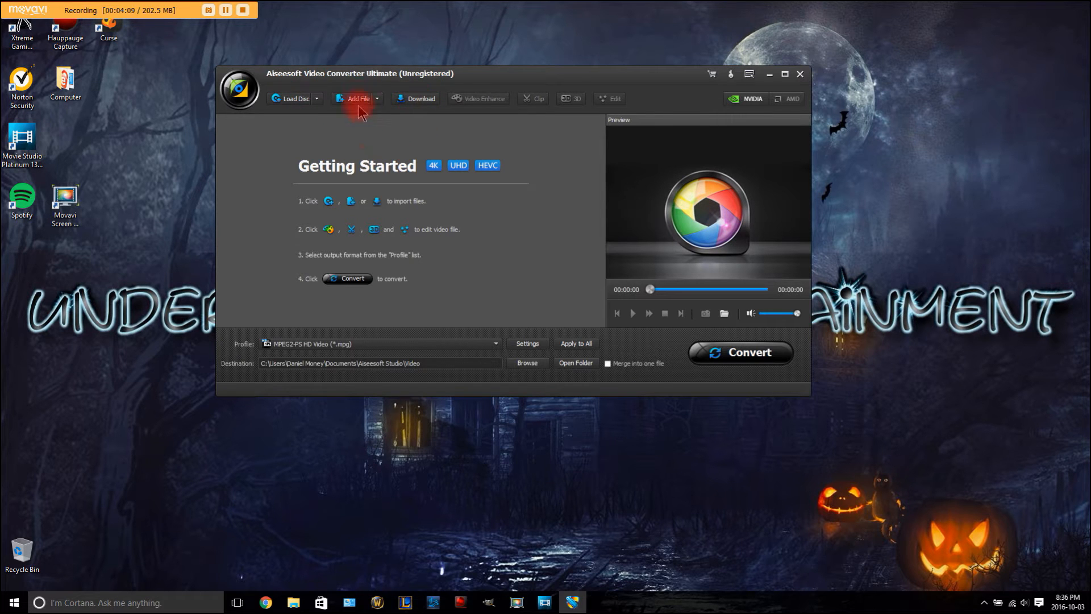
pyautogui.moveTo(373, 212)
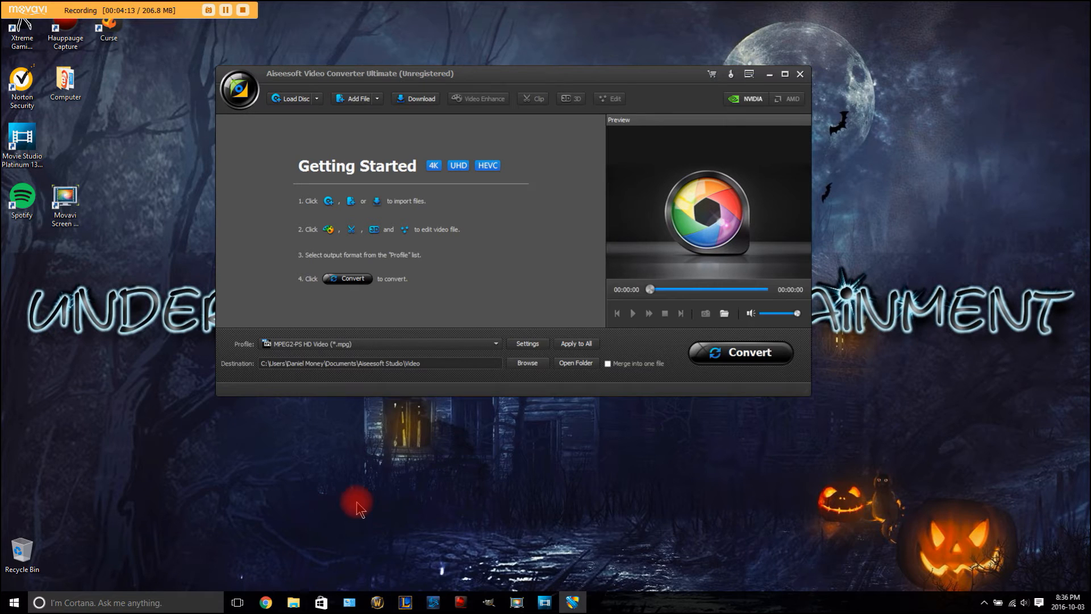
# Step: Add HDPVR_20161003_1733 from Public Videos to the converter's file list
pyautogui.click(293, 603)
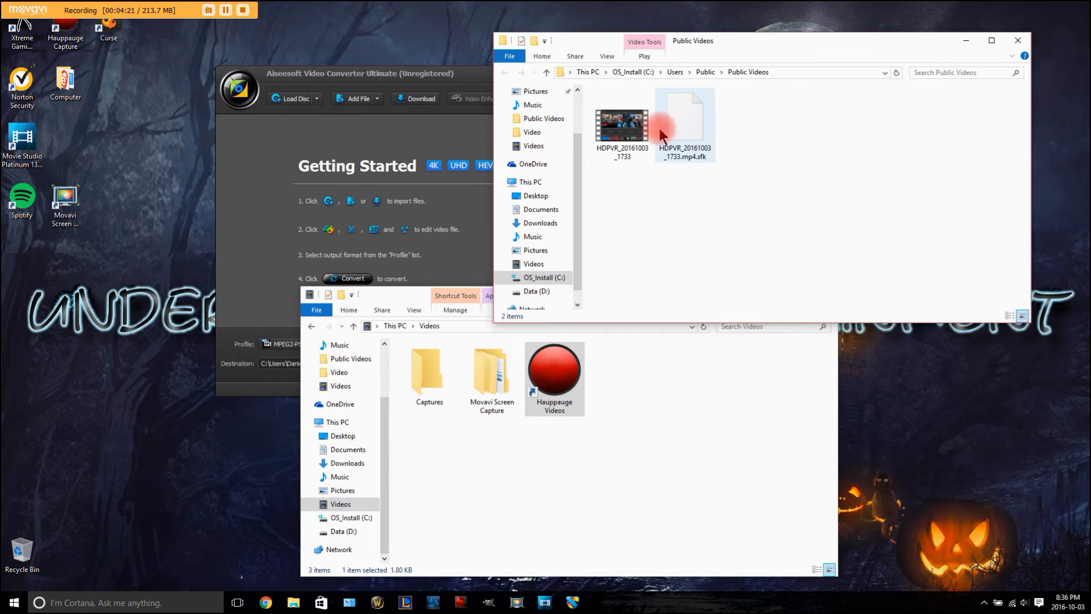
pyautogui.click(621, 118)
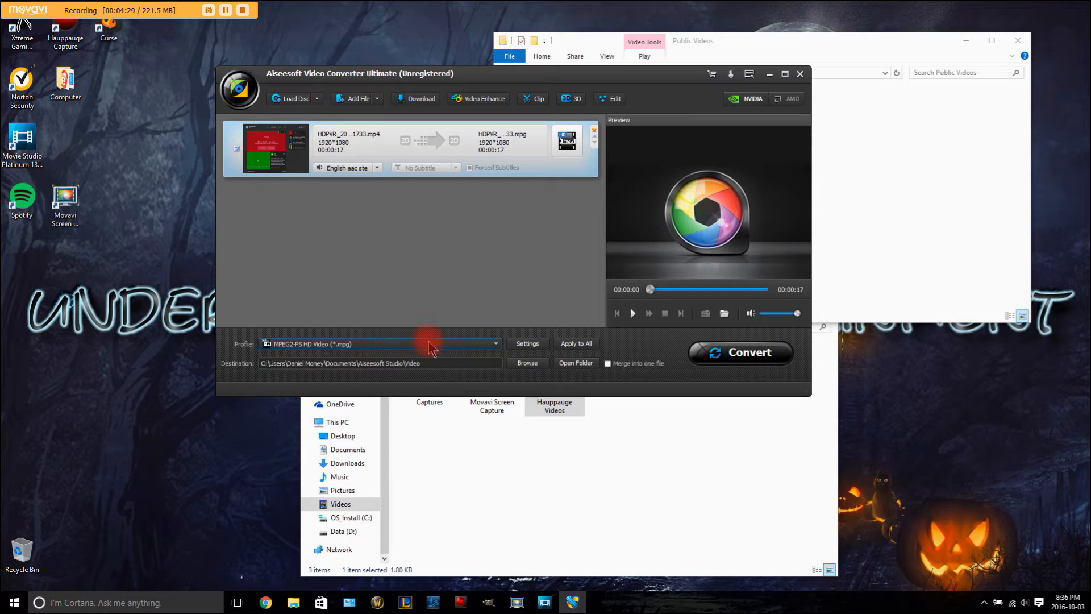
# Step: In the Profile list, browse TV then HD Video and scroll to MPEG2-PS HD Video
pyautogui.click(496, 344)
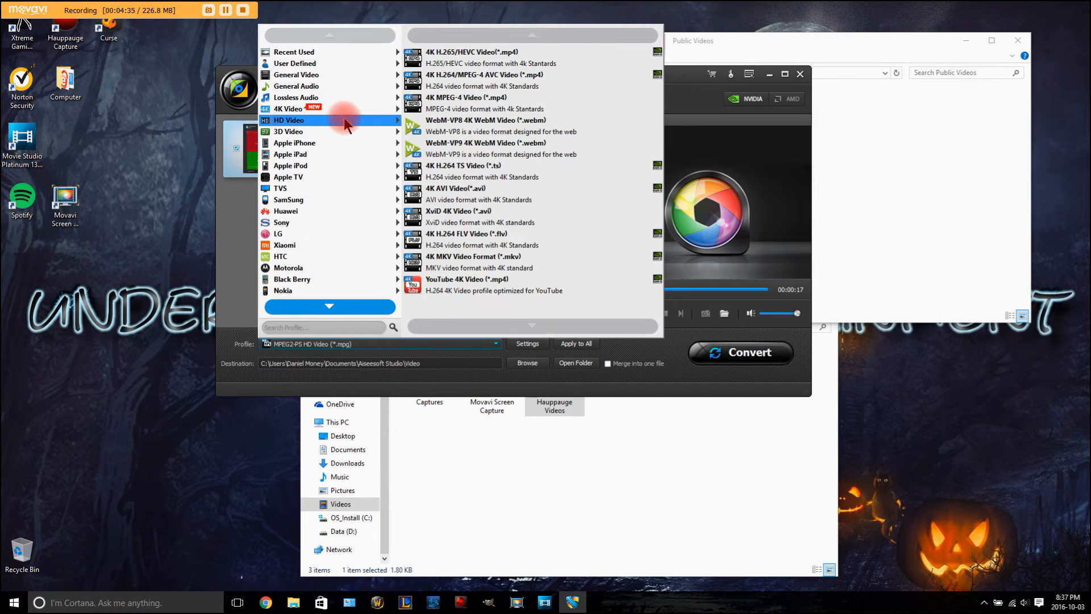
pyautogui.click(288, 188)
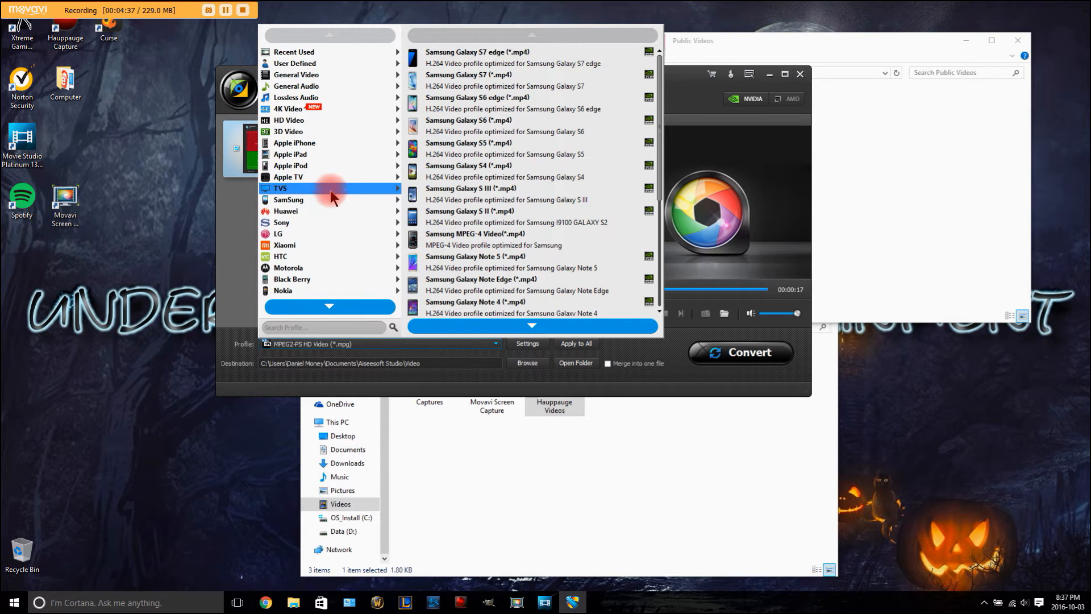
pyautogui.click(287, 176)
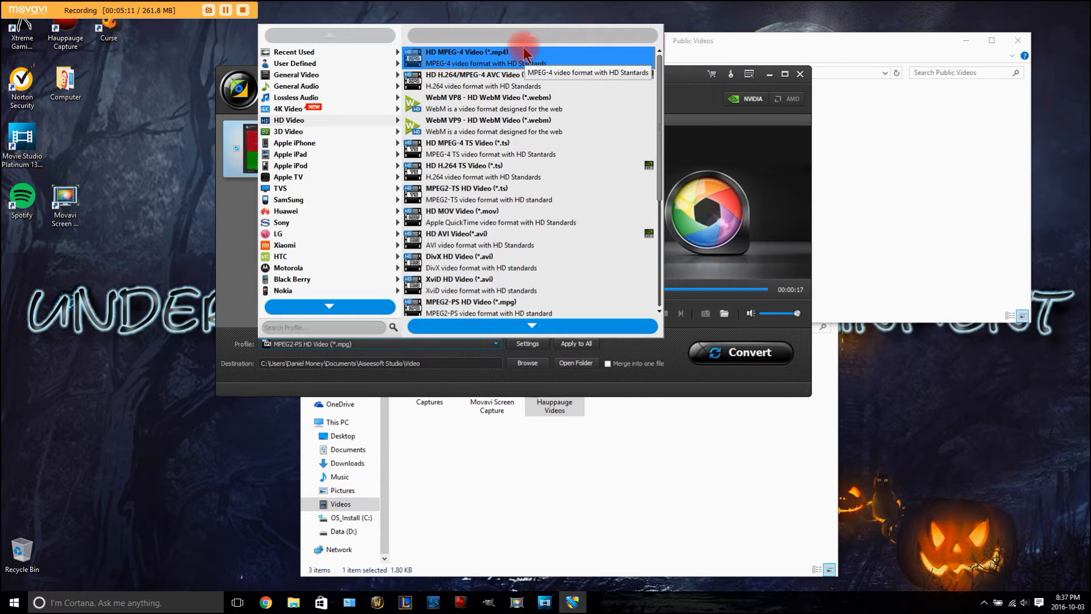
pyautogui.scroll(-3)
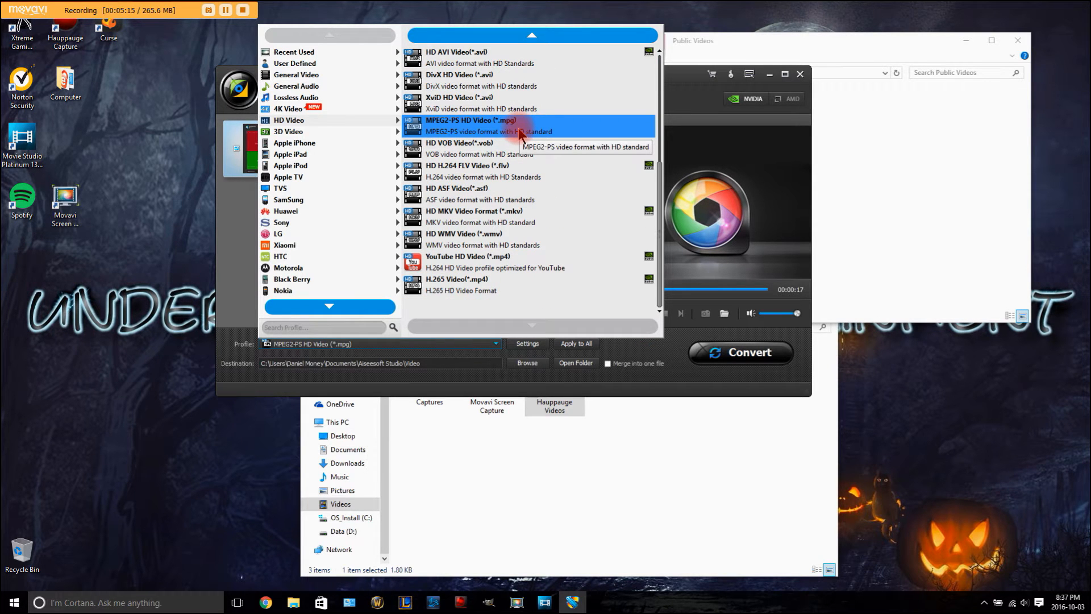
pyautogui.moveTo(462, 132)
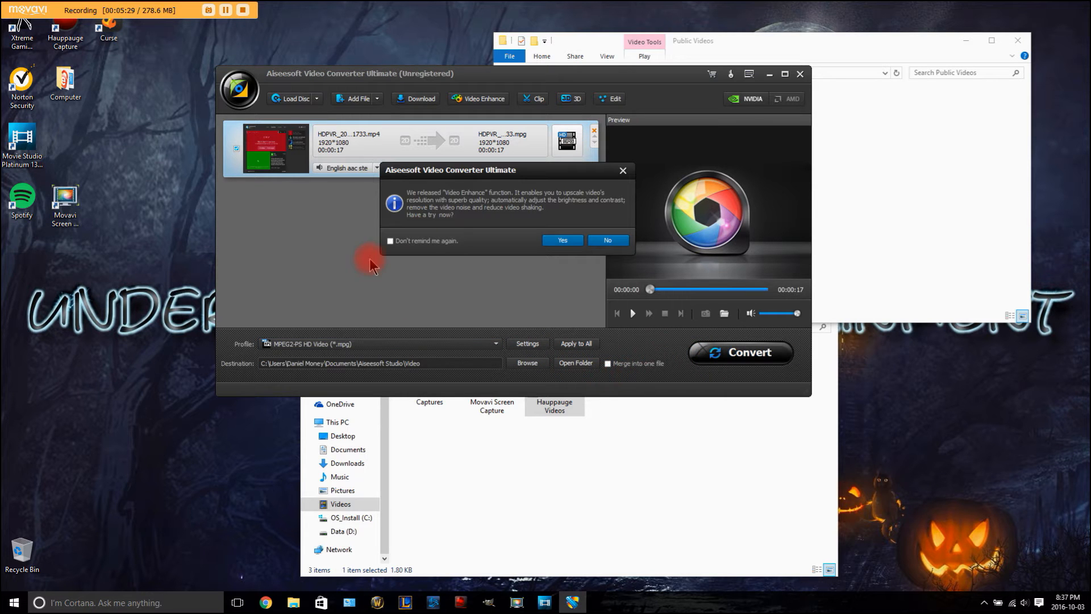
pyautogui.moveTo(459, 207)
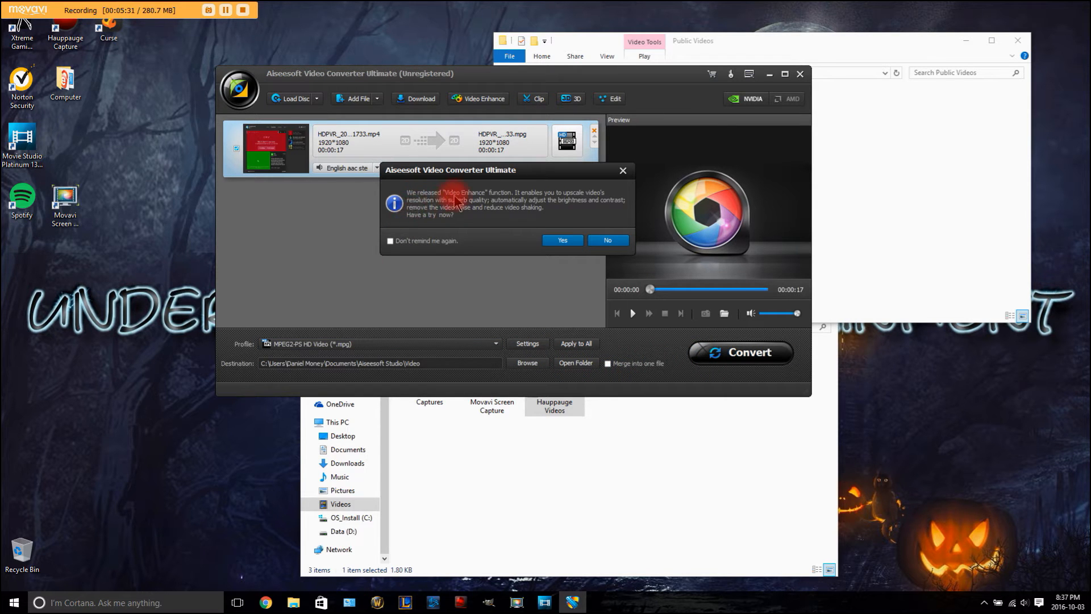
pyautogui.moveTo(475, 114)
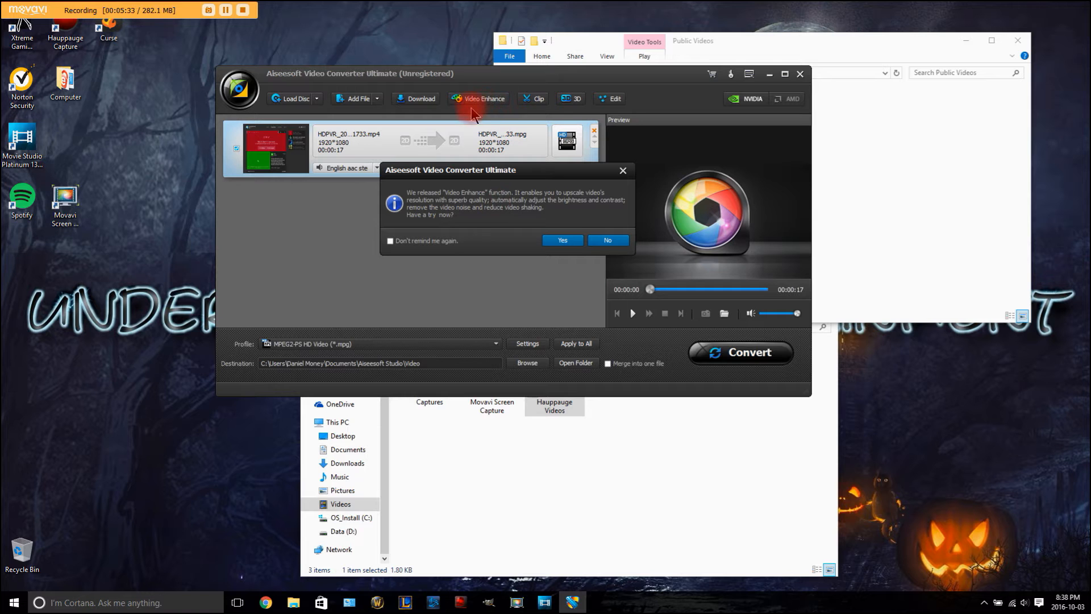
pyautogui.moveTo(548, 205)
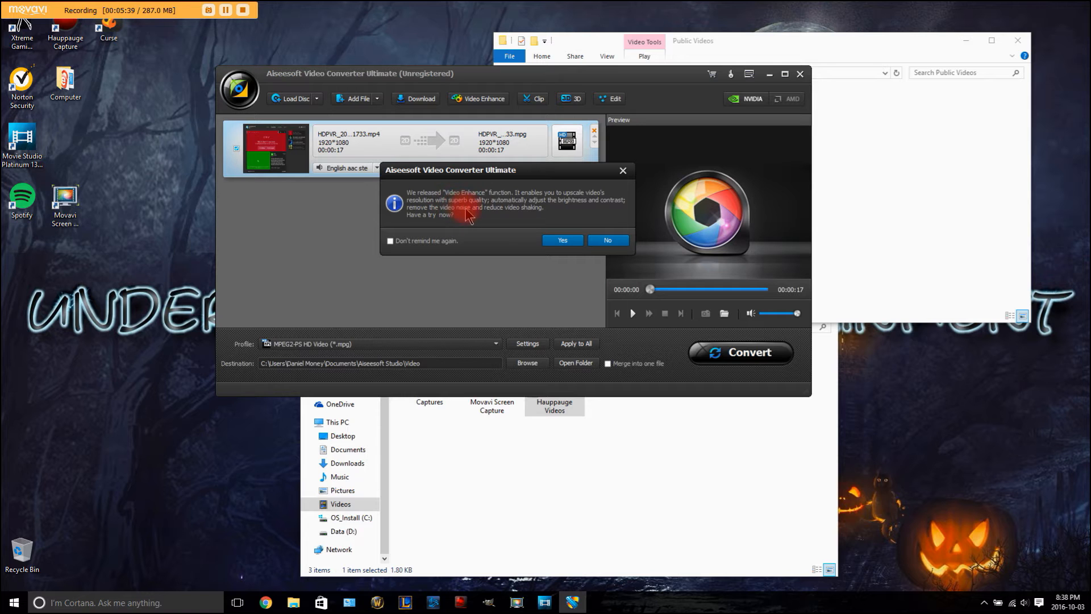
pyautogui.moveTo(555, 207)
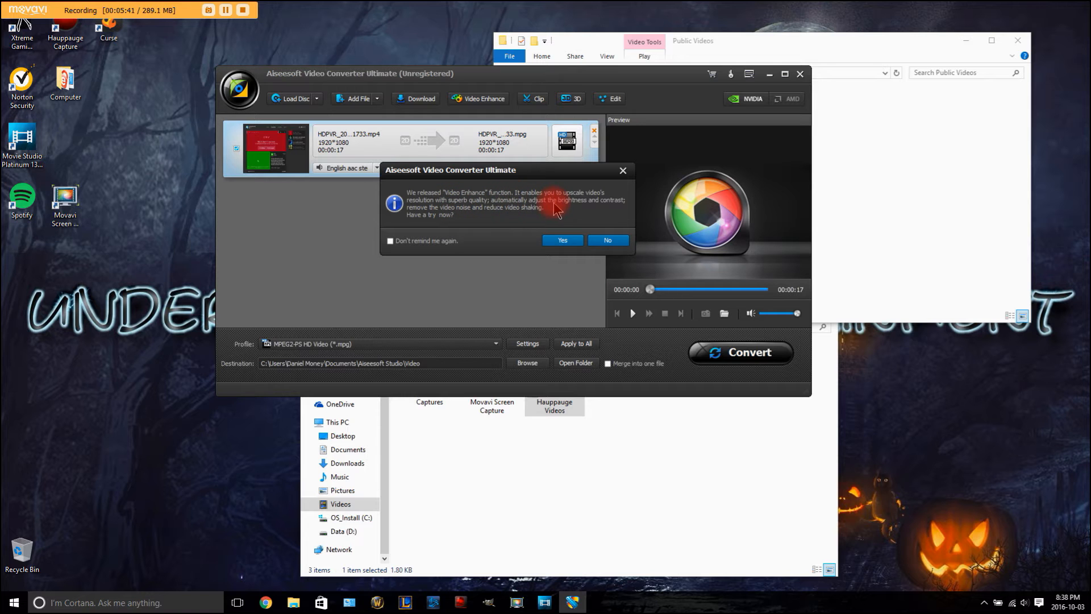
pyautogui.moveTo(452, 219)
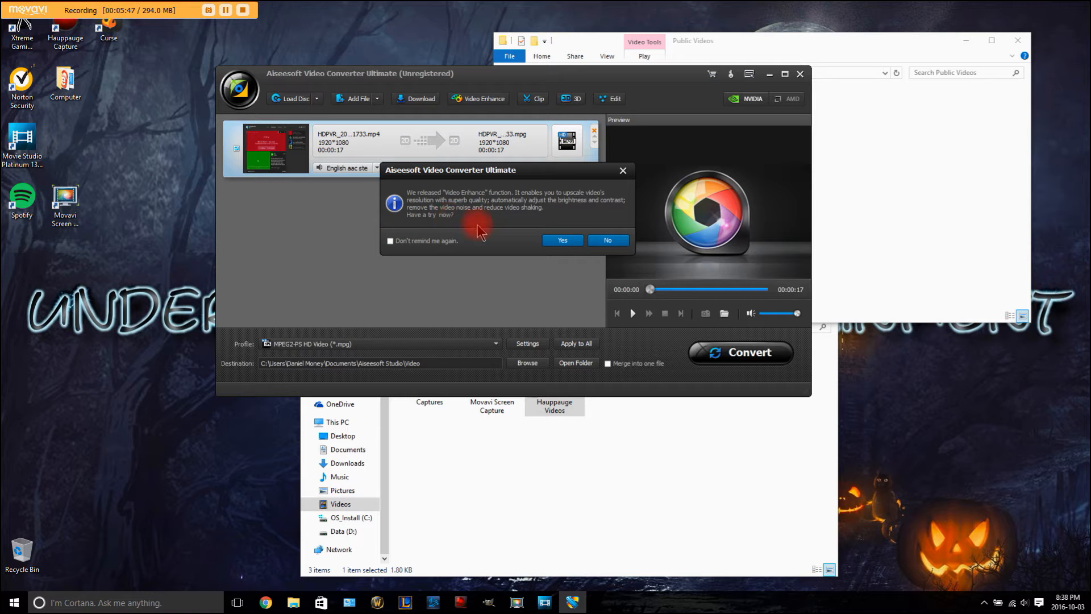
# Step: Answer Yes on the Video Enhance pop-up to reach the Edit window's Enhance tab
pyautogui.click(562, 239)
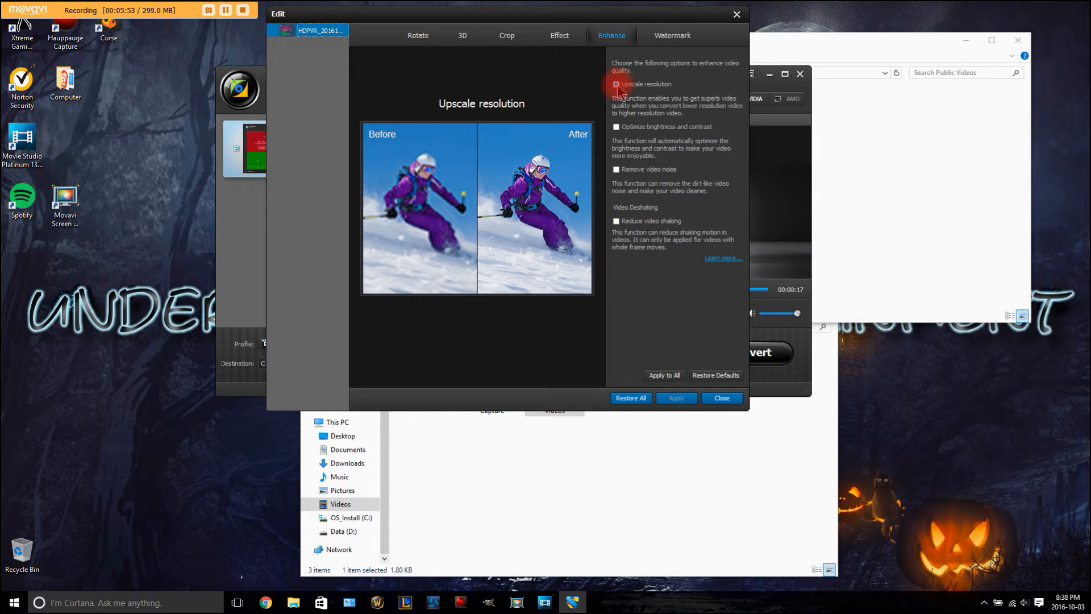
# Step: Try upscale resolution and noise removal, browse the Effect options, then open the Watermark tab
pyautogui.click(615, 169)
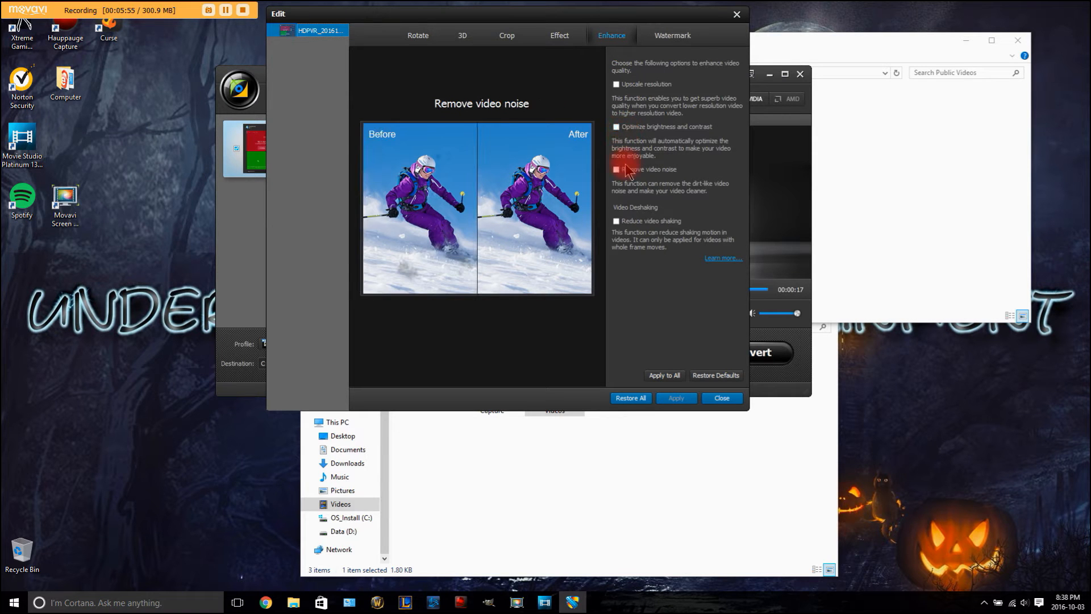
pyautogui.click(616, 170)
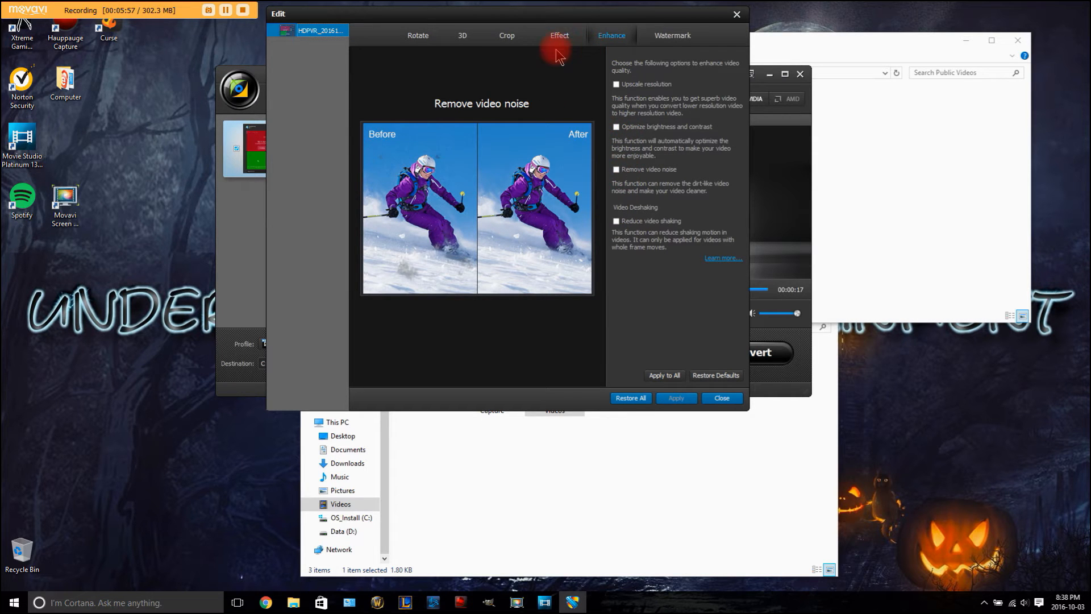
pyautogui.click(417, 35)
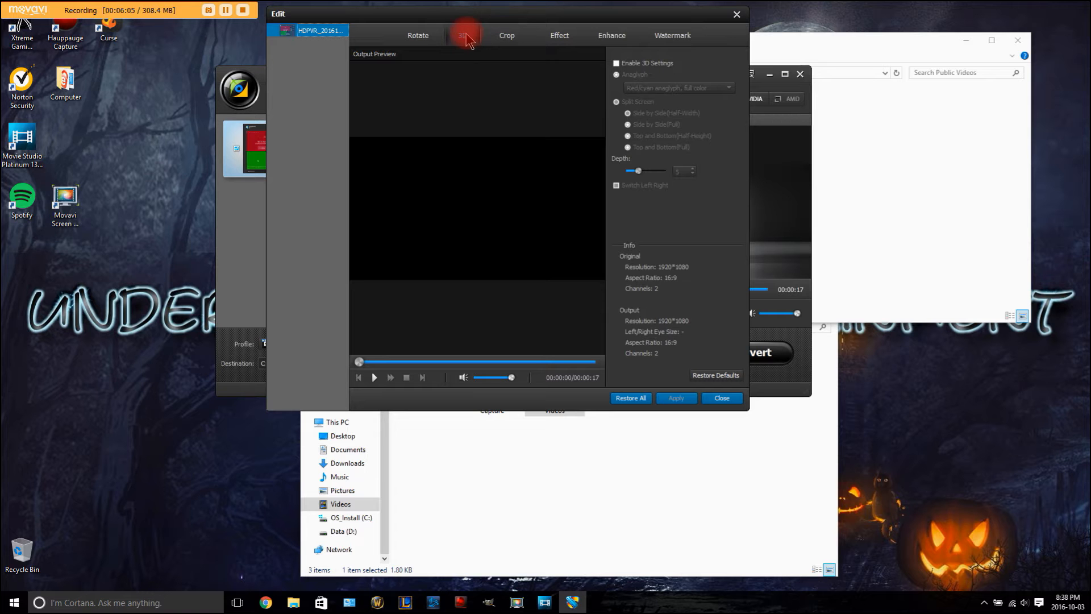
pyautogui.moveTo(506, 39)
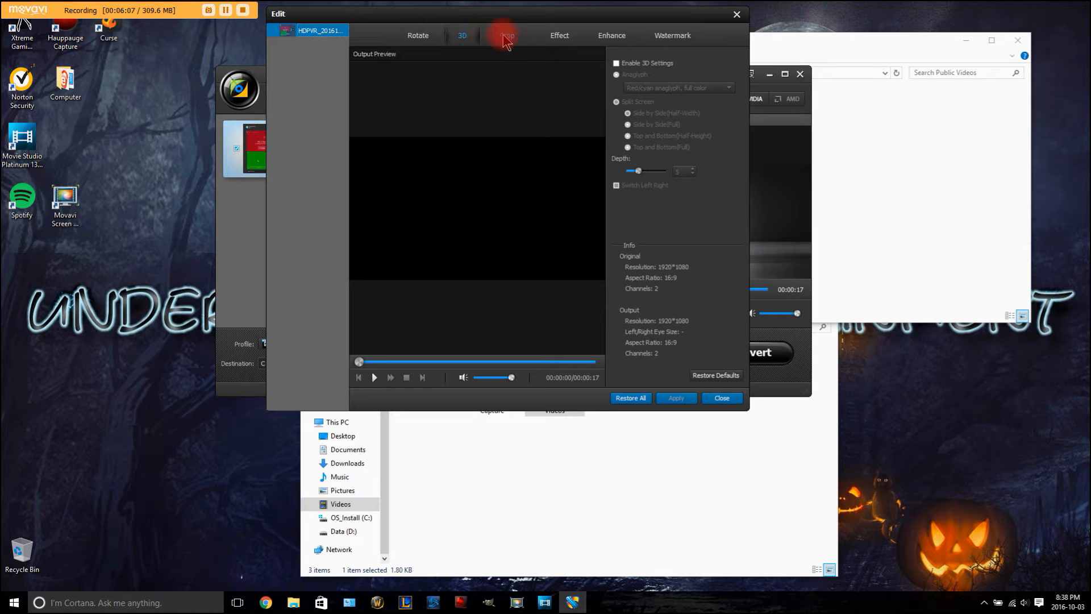
pyautogui.click(559, 35)
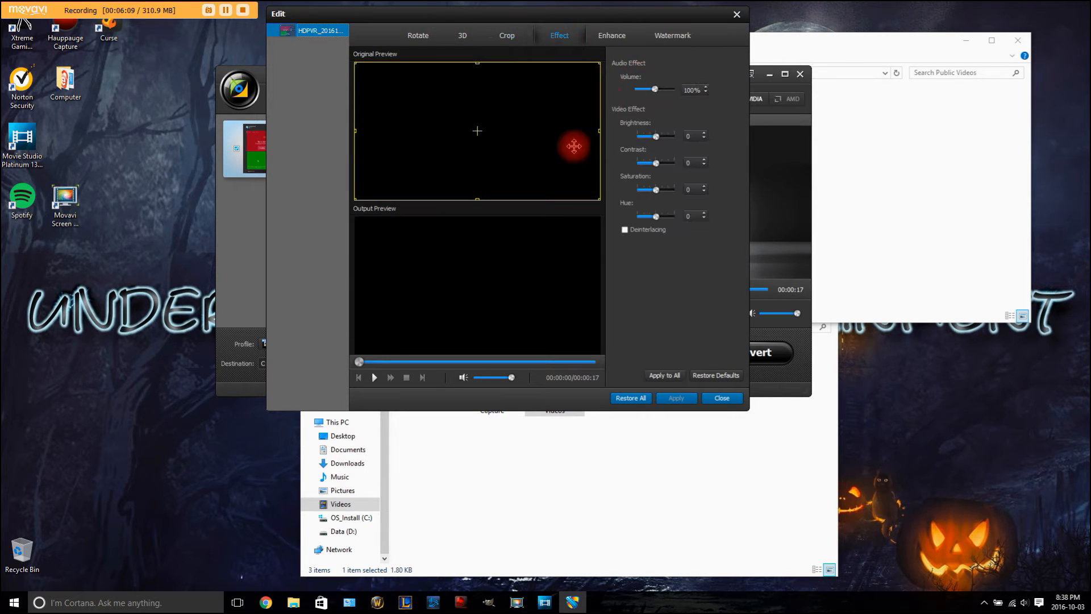
pyautogui.click(611, 36)
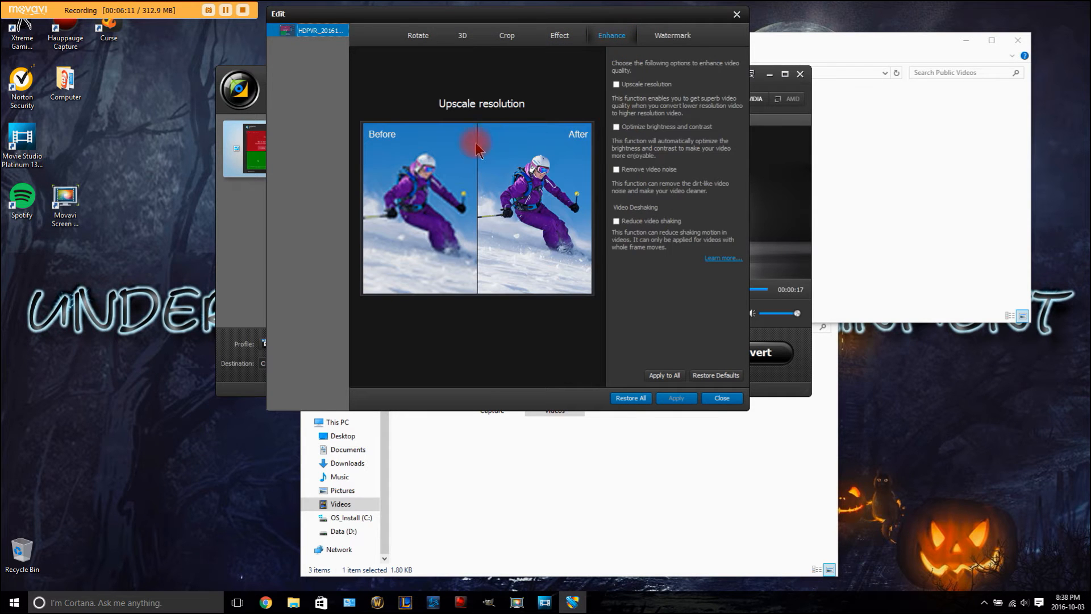
pyautogui.click(672, 35)
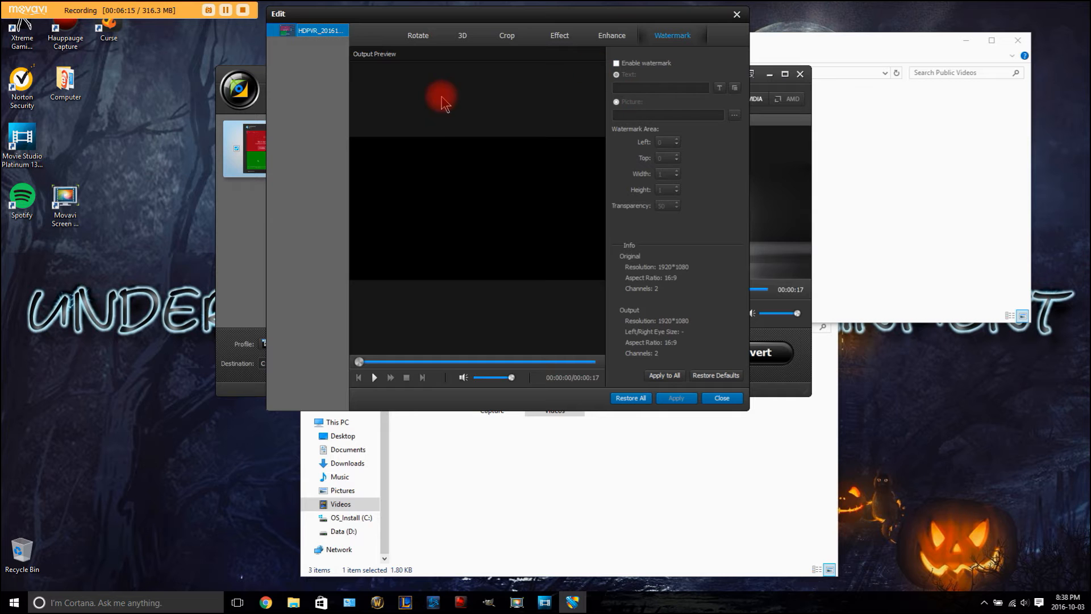
# Step: Enable a text watermark reading 'Dan' on the clip
pyautogui.click(615, 63)
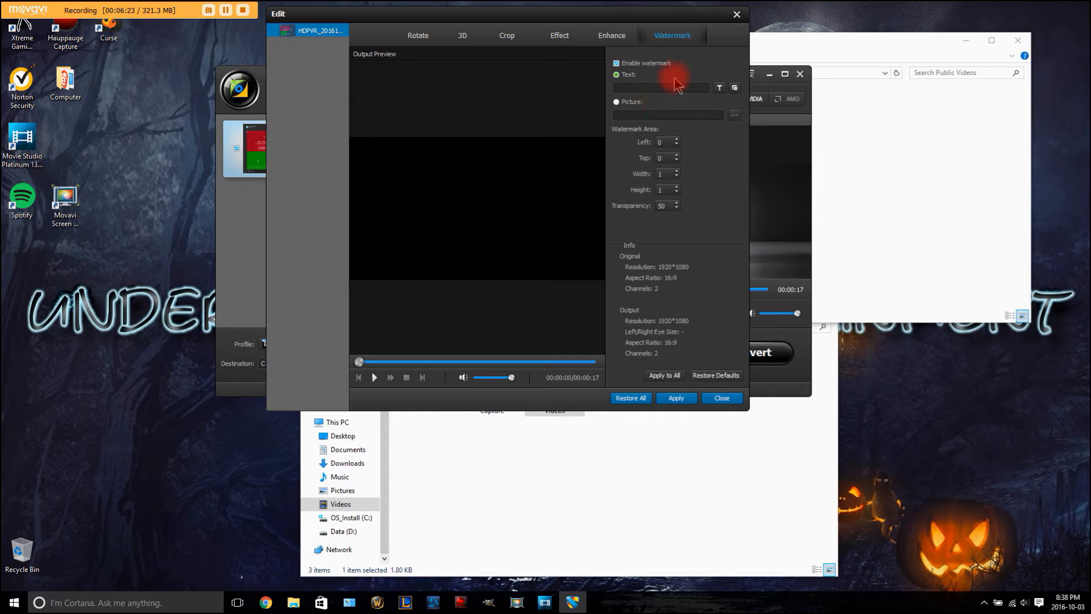
pyautogui.write('d')
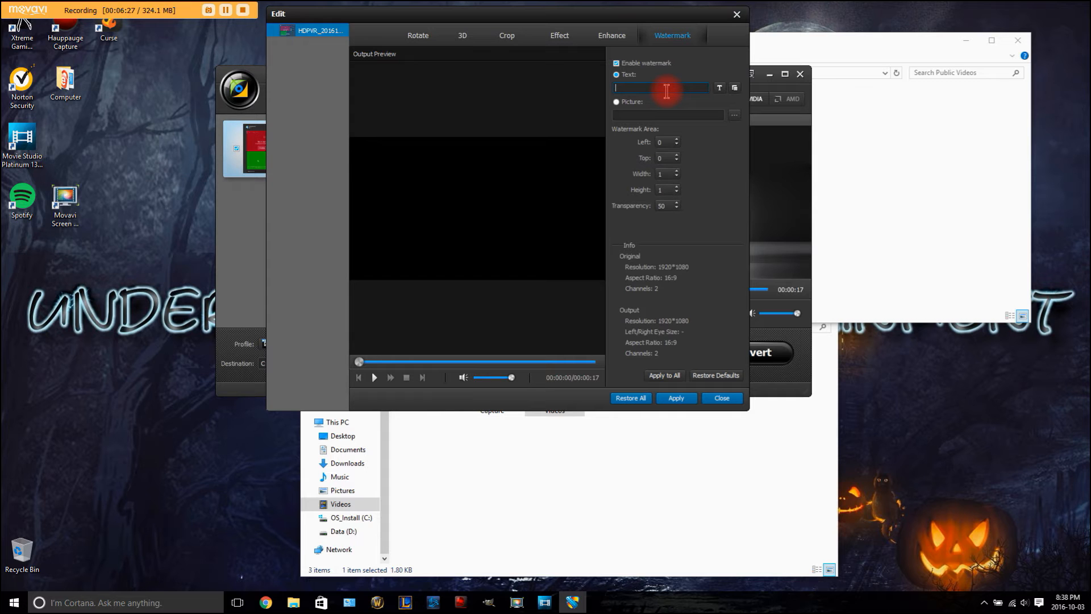
pyautogui.write('Dan')
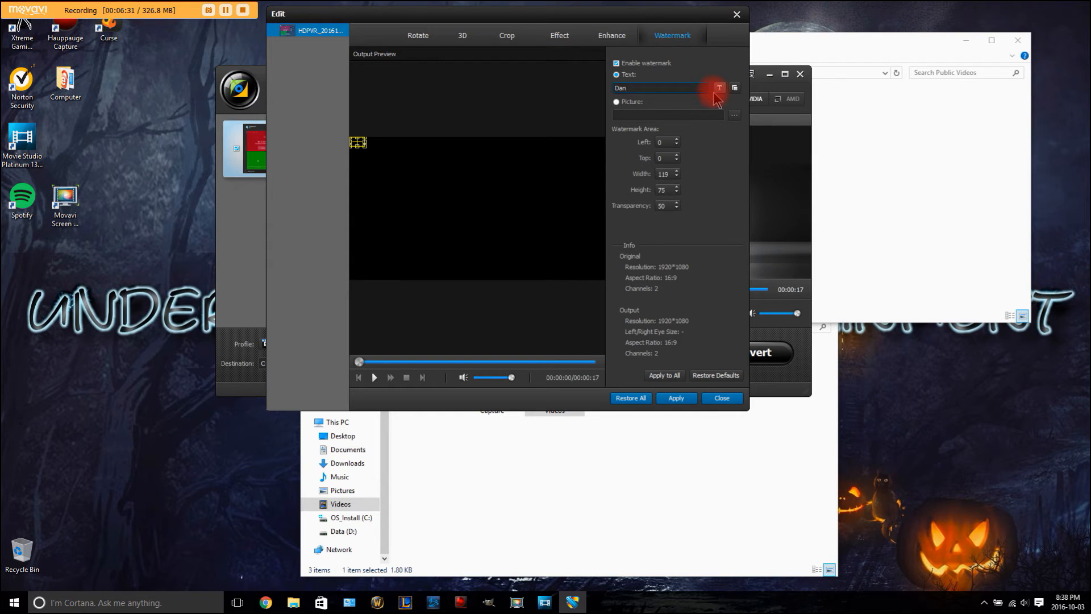
# Step: Set the watermark font and colour, enlarge it at the top-left, apply, and close the editor
pyautogui.click(719, 87)
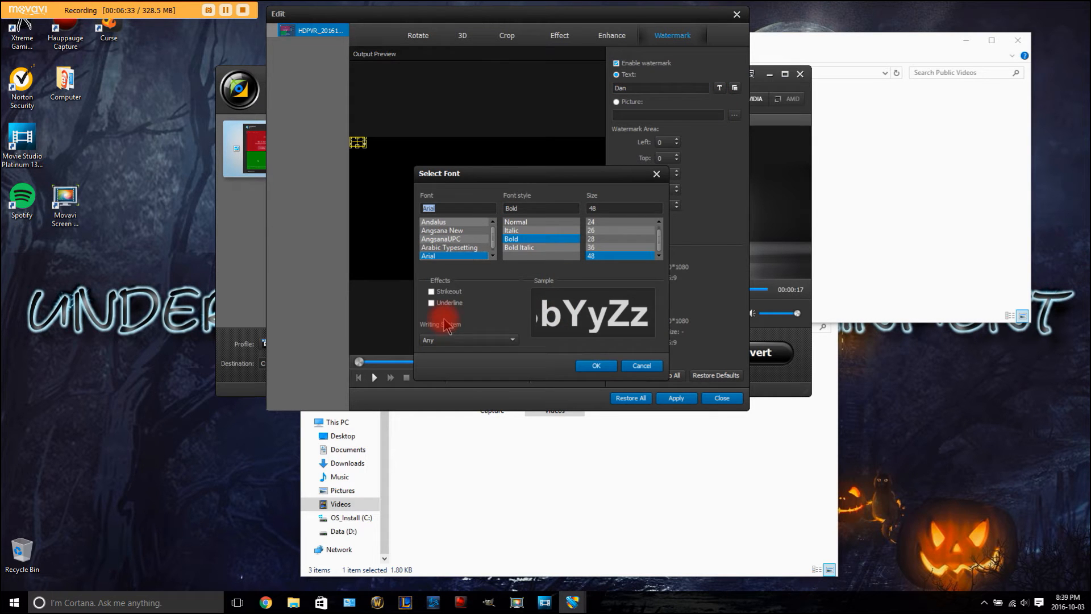
pyautogui.click(595, 365)
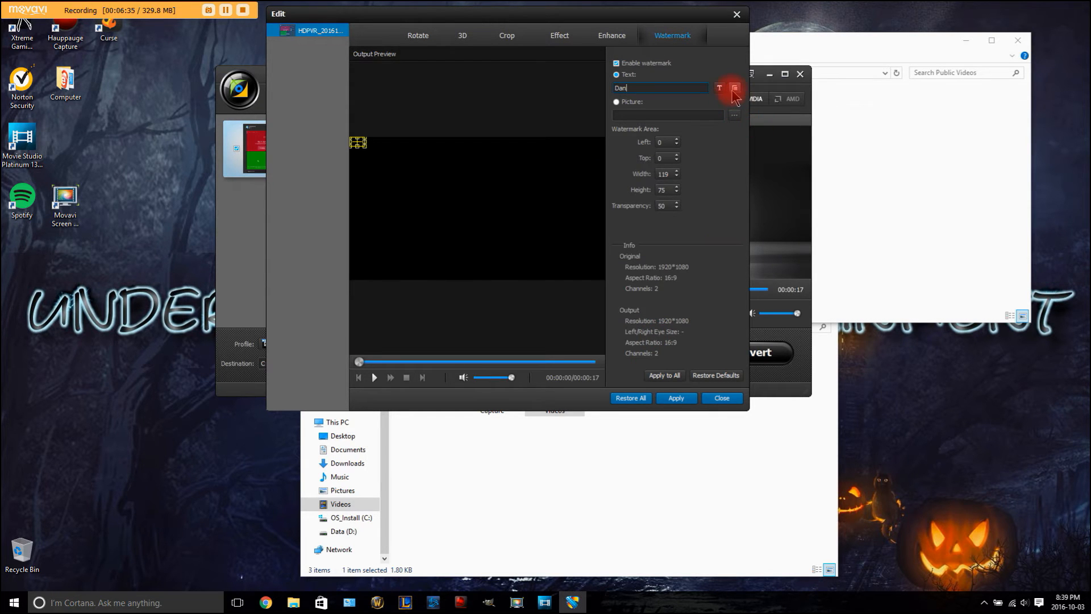
pyautogui.click(734, 87)
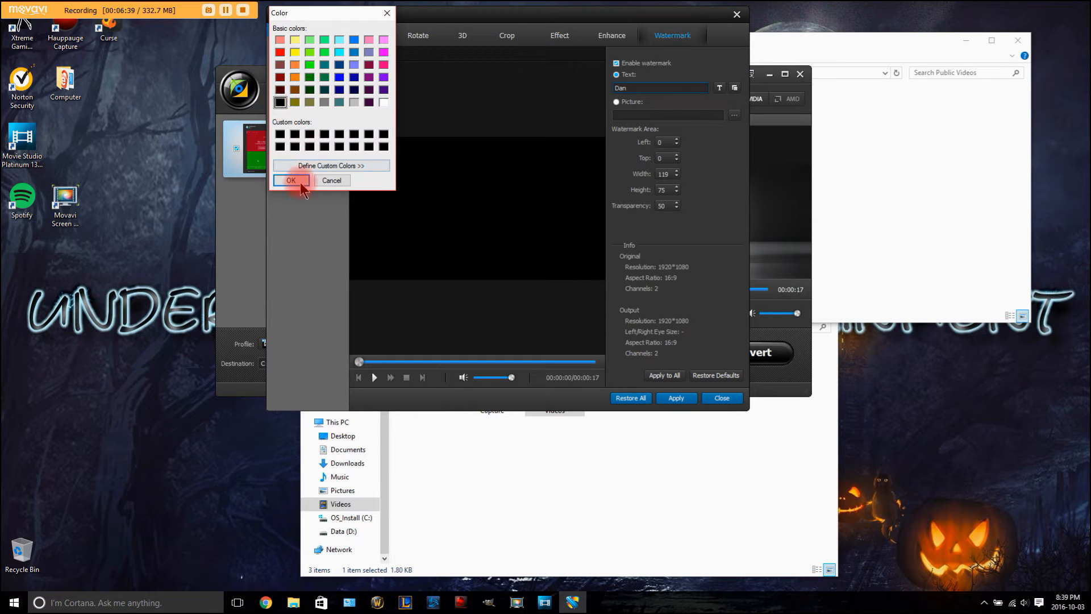
pyautogui.click(291, 181)
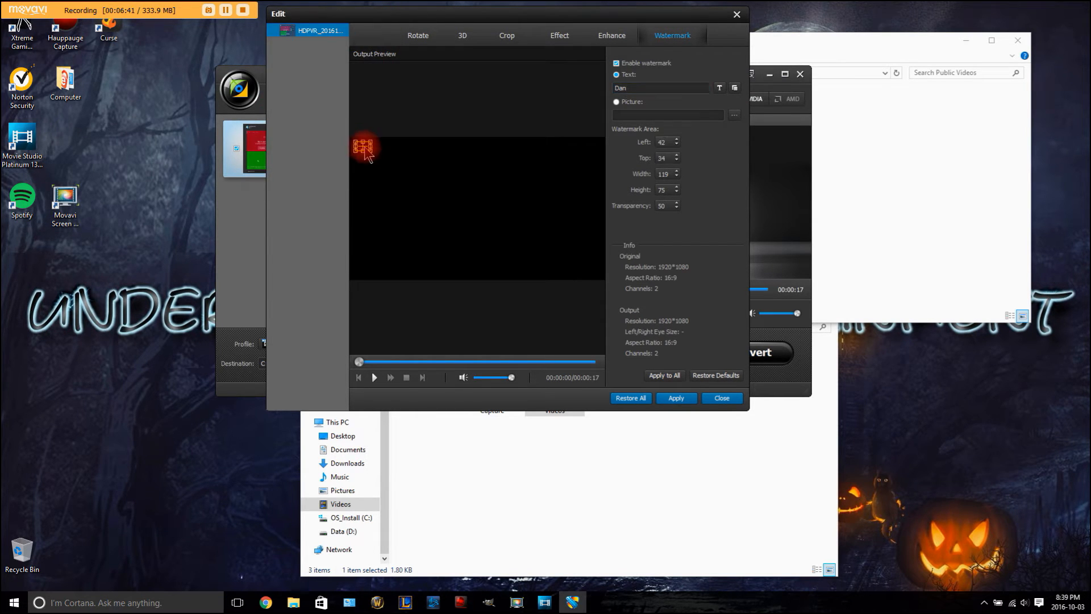
pyautogui.moveTo(364, 148); pyautogui.dragTo(414, 167)
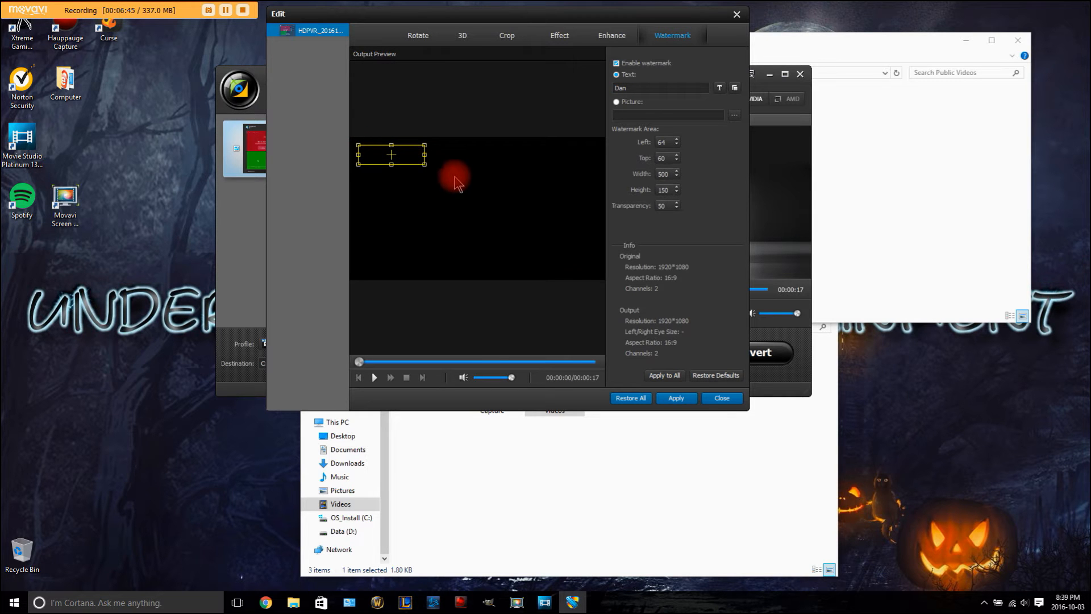
pyautogui.click(721, 398)
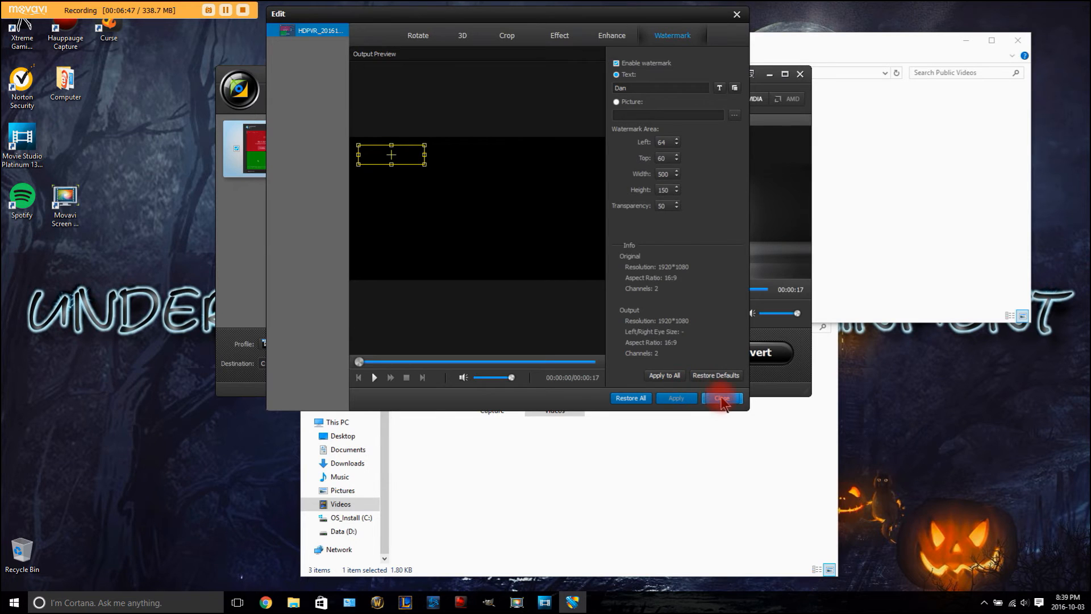
pyautogui.click(722, 398)
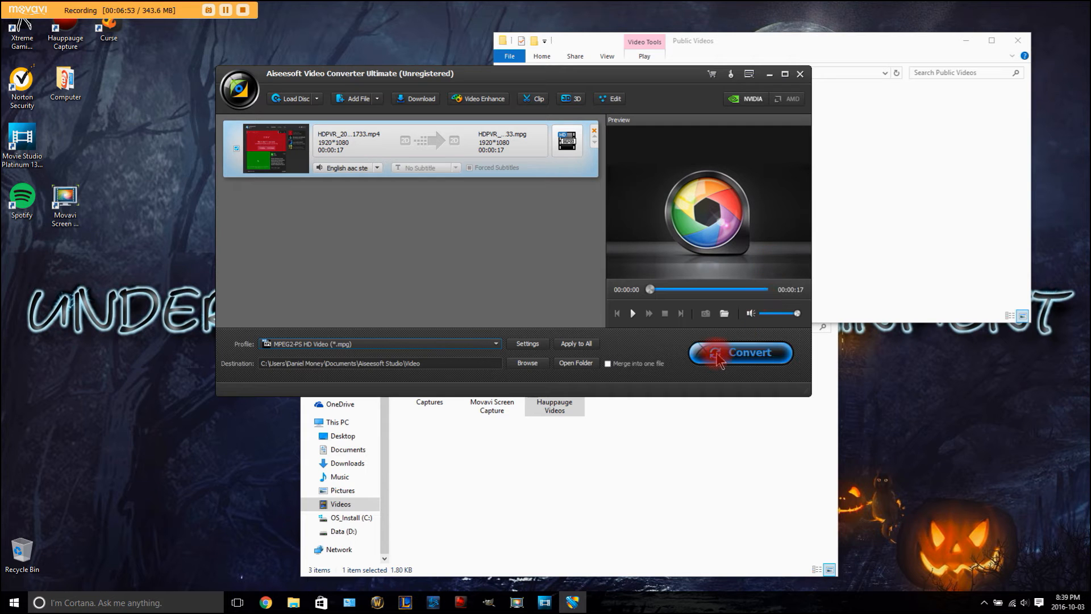
# Step: Start converting the watermarked HDPVR 1733 clip to MPG
pyautogui.click(740, 352)
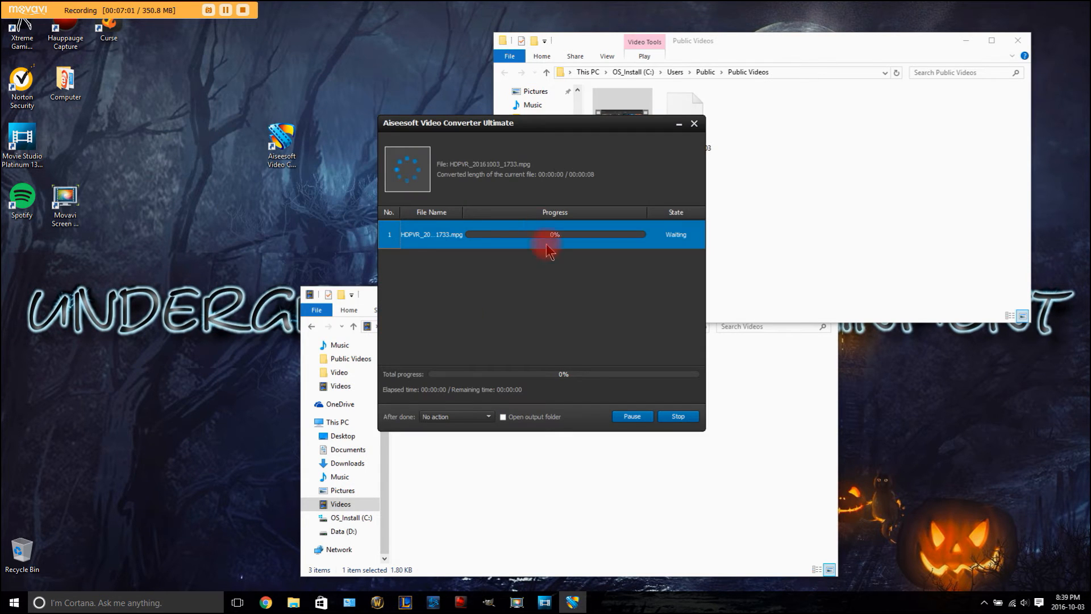
pyautogui.moveTo(310, 251)
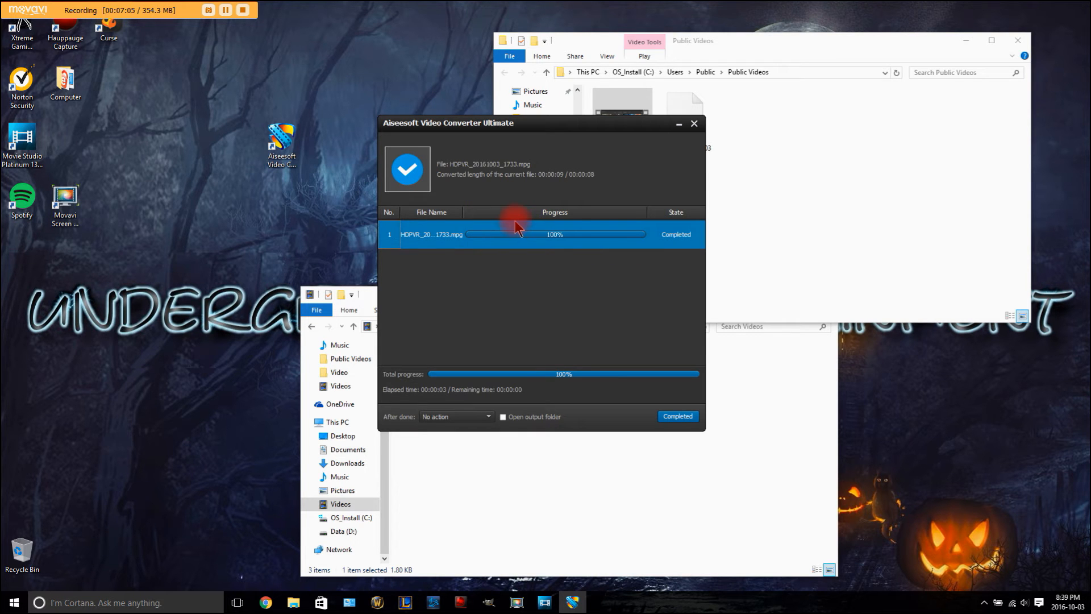
pyautogui.moveTo(335, 285)
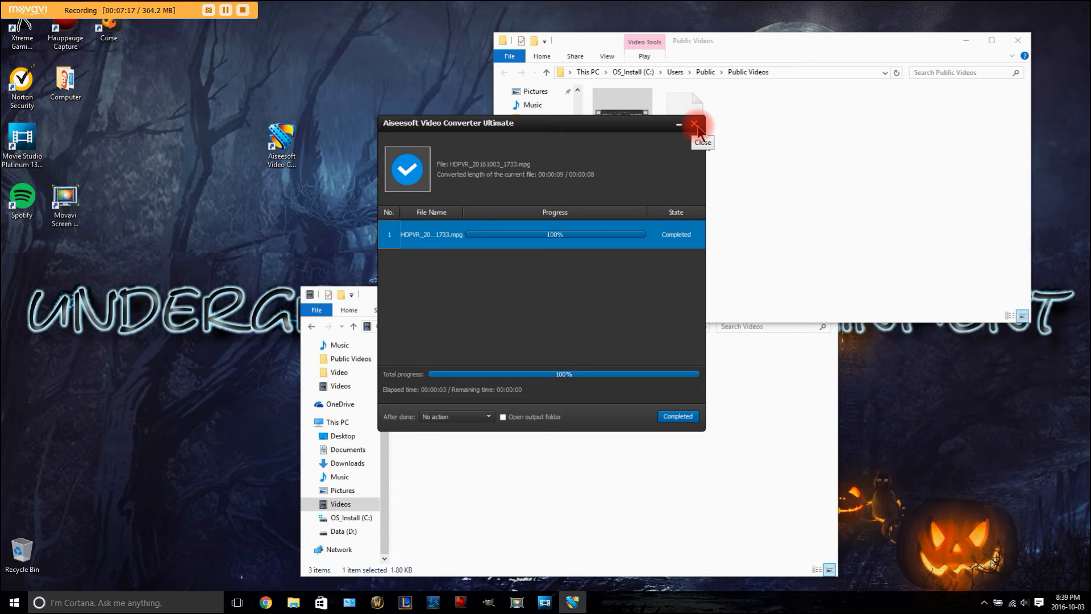
# Step: Close the finished progress window, confirm quitting the converter, and close the Public Videos folder
pyautogui.click(694, 124)
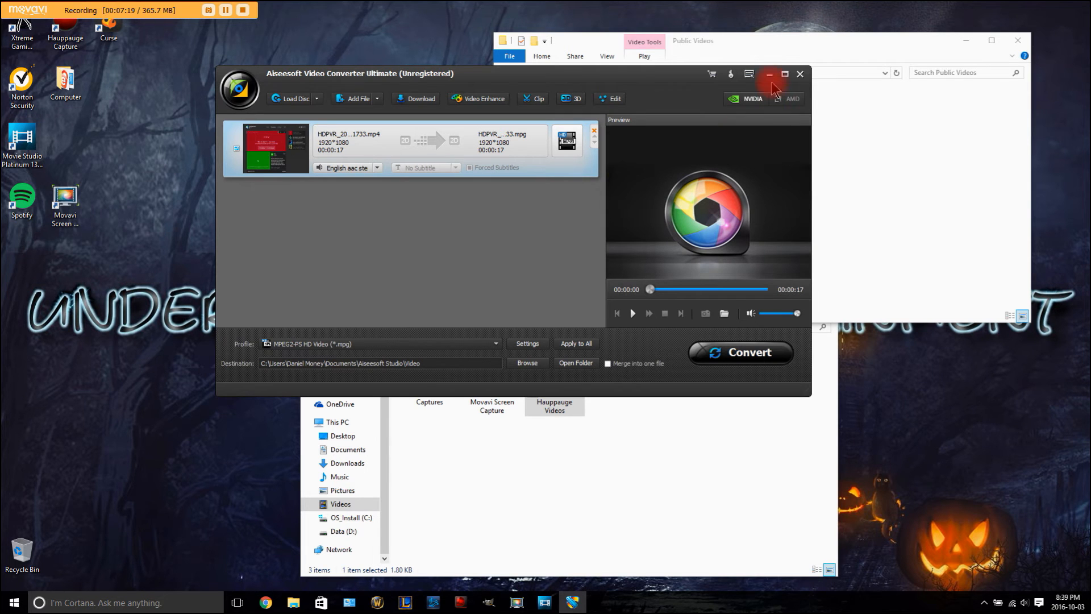
pyautogui.click(800, 74)
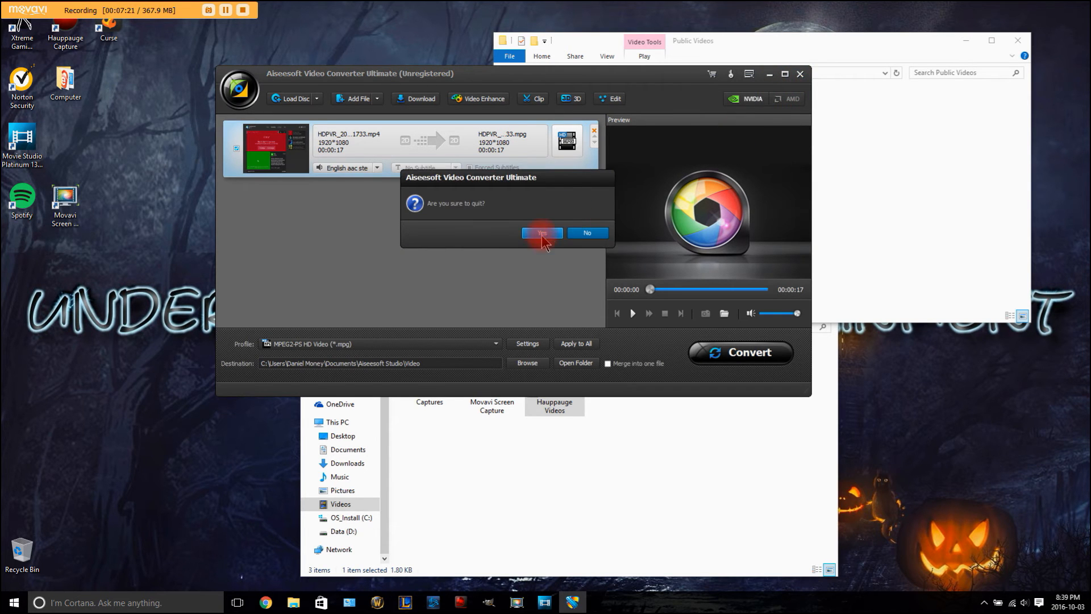
pyautogui.click(542, 233)
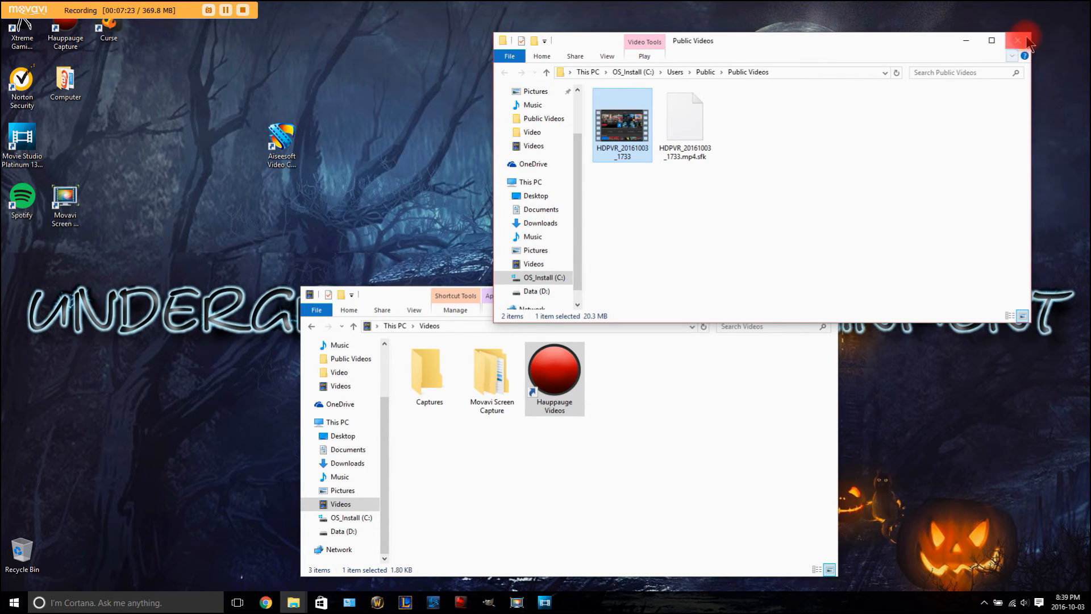
pyautogui.click(1017, 40)
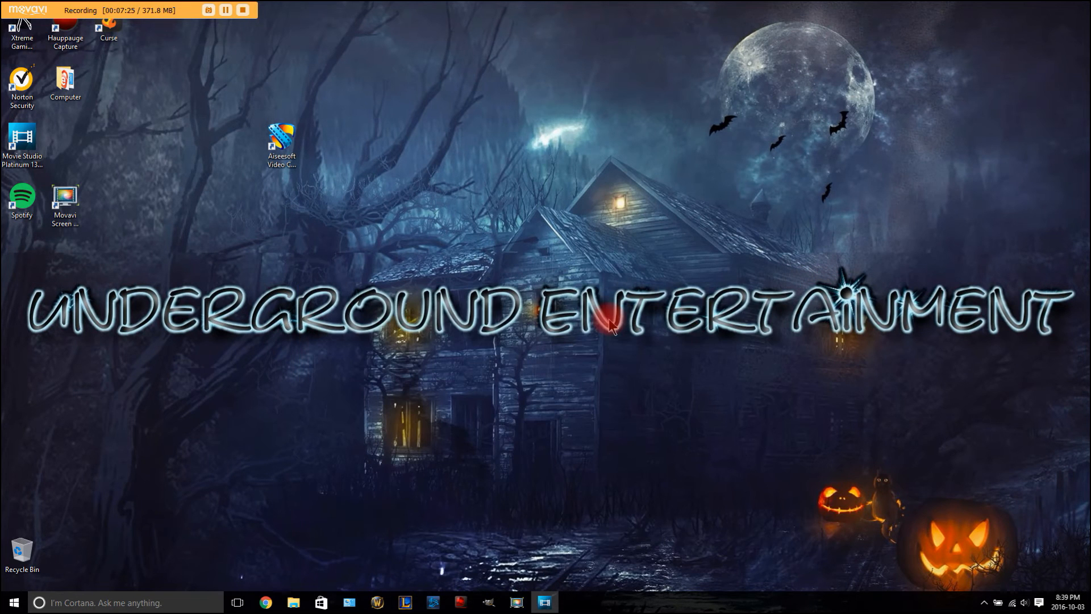
# Step: Import HDPVR_20161003_1733.mpg from Documents > Aiseesoft Studio > Video into project media
pyautogui.click(545, 602)
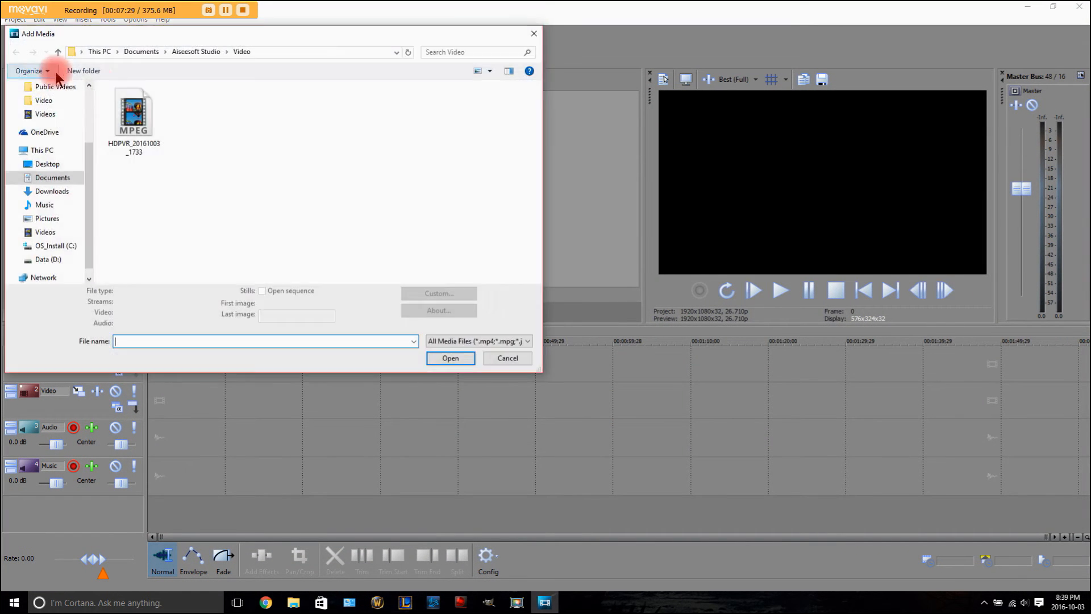
pyautogui.click(53, 177)
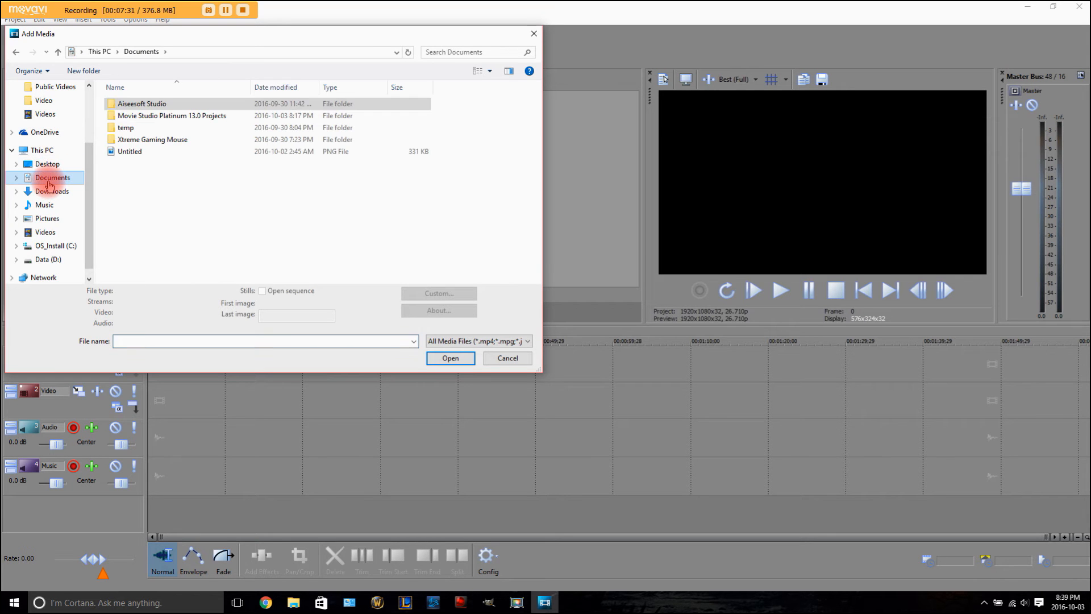
pyautogui.click(142, 103)
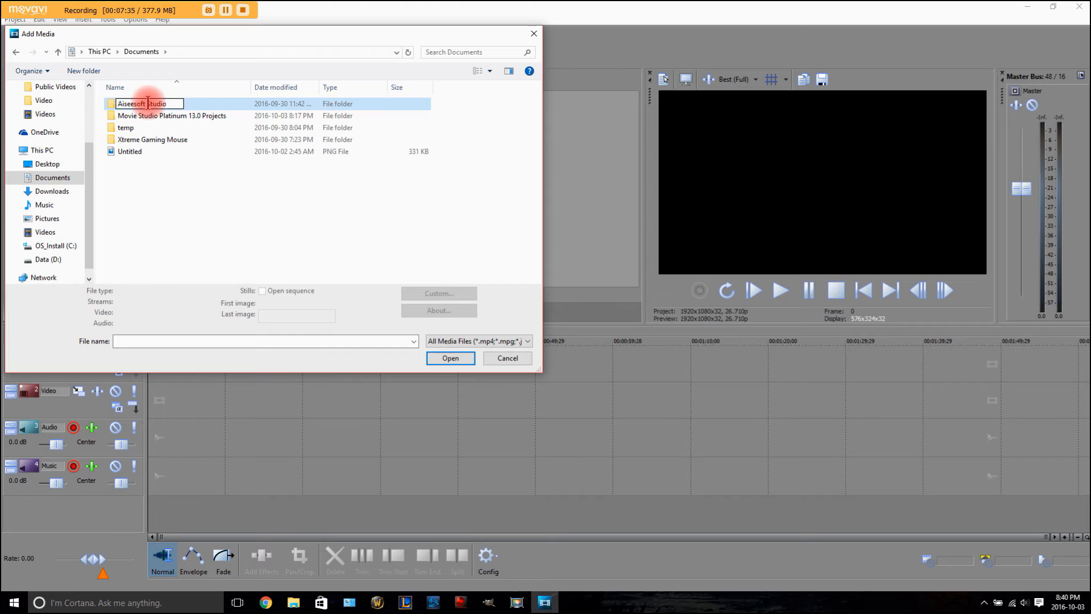
pyautogui.doubleClick(143, 103)
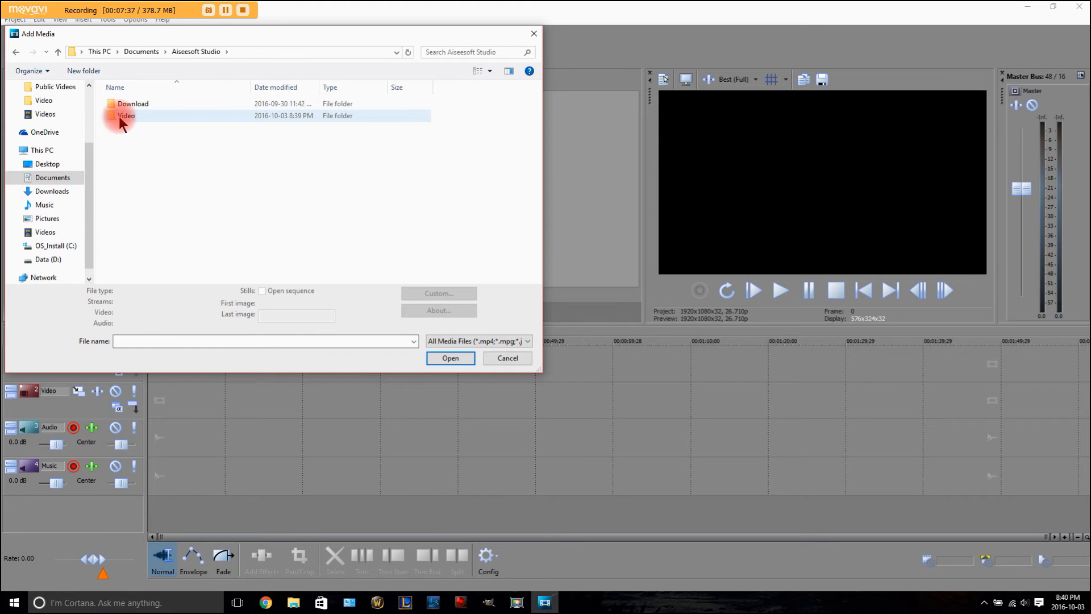
pyautogui.doubleClick(126, 115)
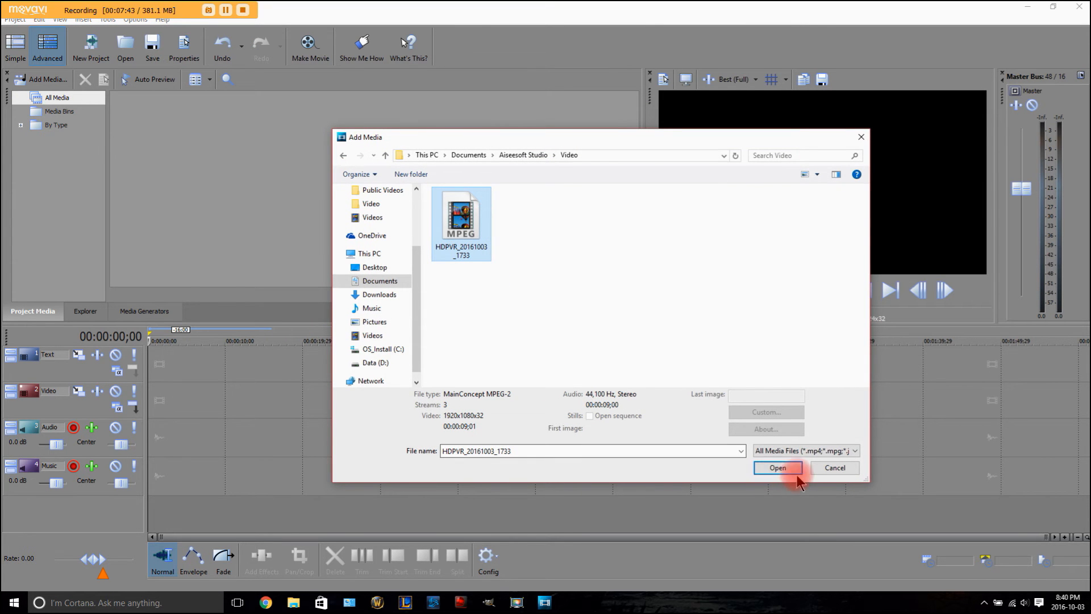
pyautogui.click(778, 467)
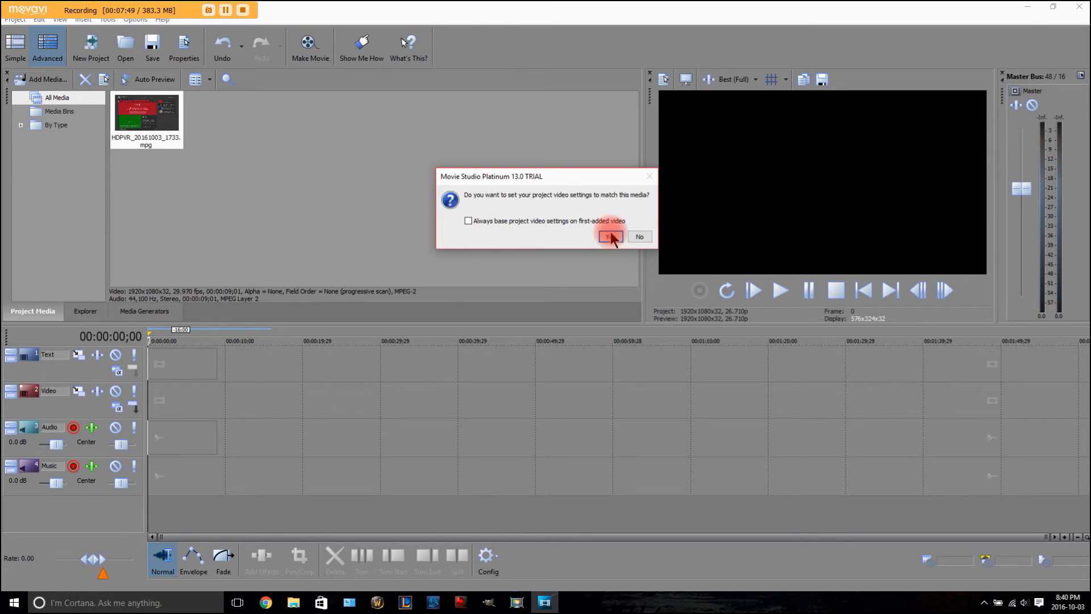
pyautogui.moveTo(599, 248)
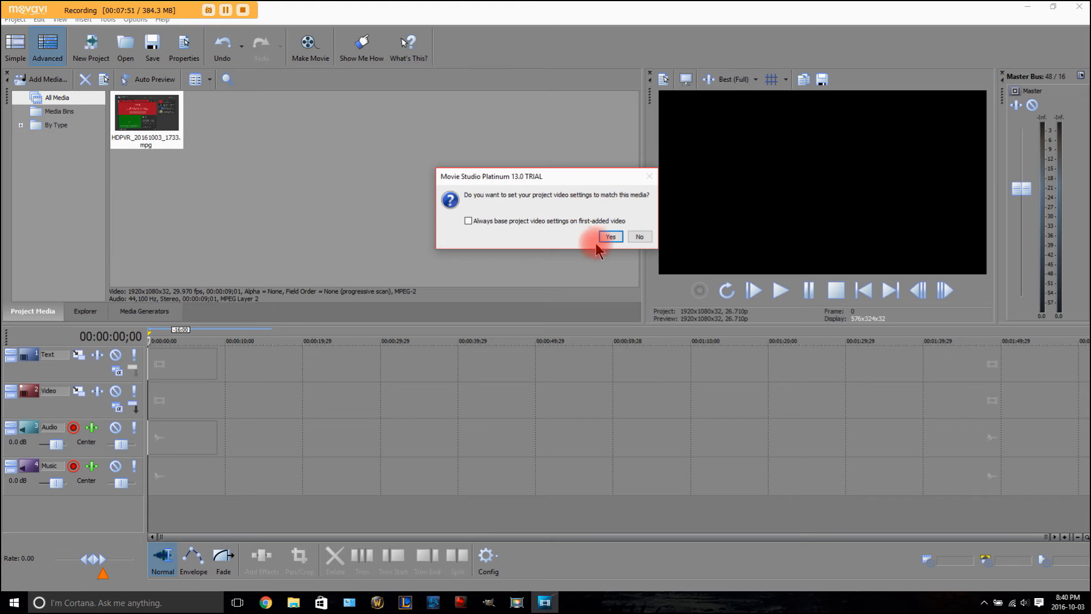
# Step: Accept matching the project video settings to the imported HDPVR clip
pyautogui.click(610, 236)
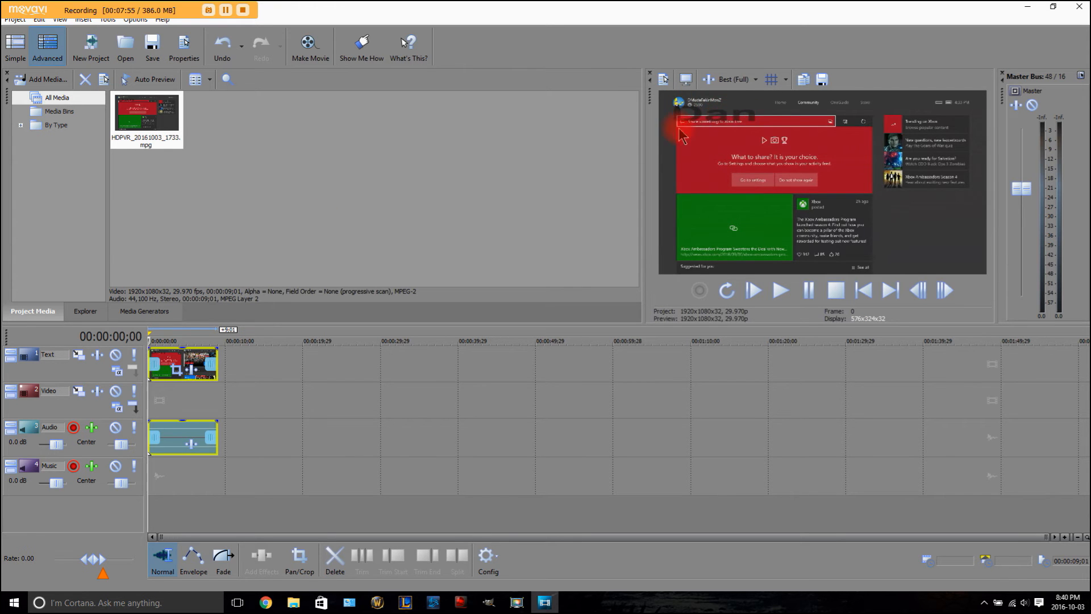
pyautogui.moveTo(428, 233)
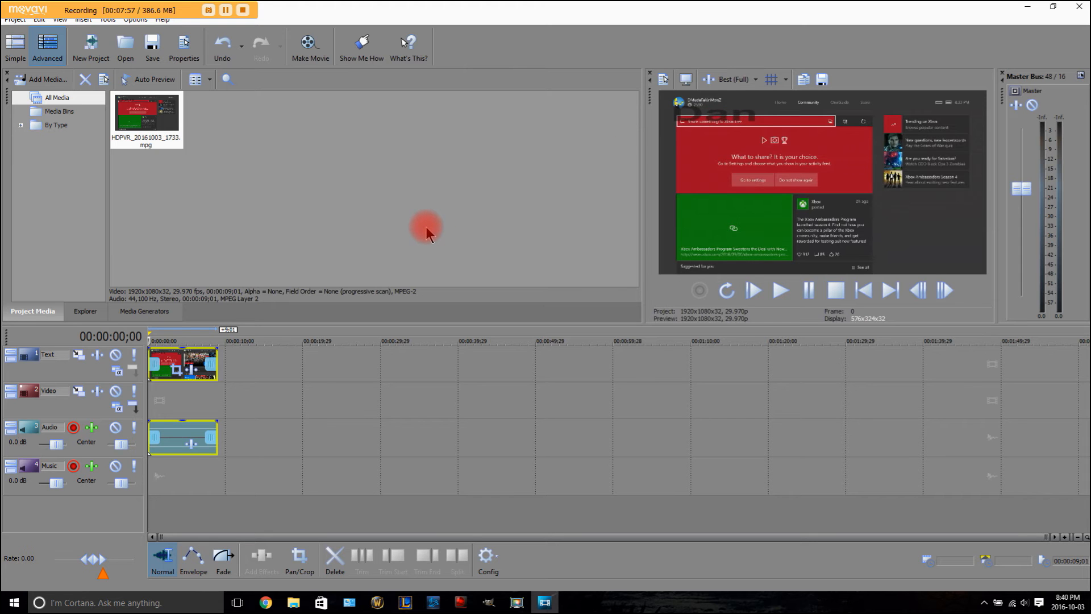
pyautogui.moveTo(422, 227)
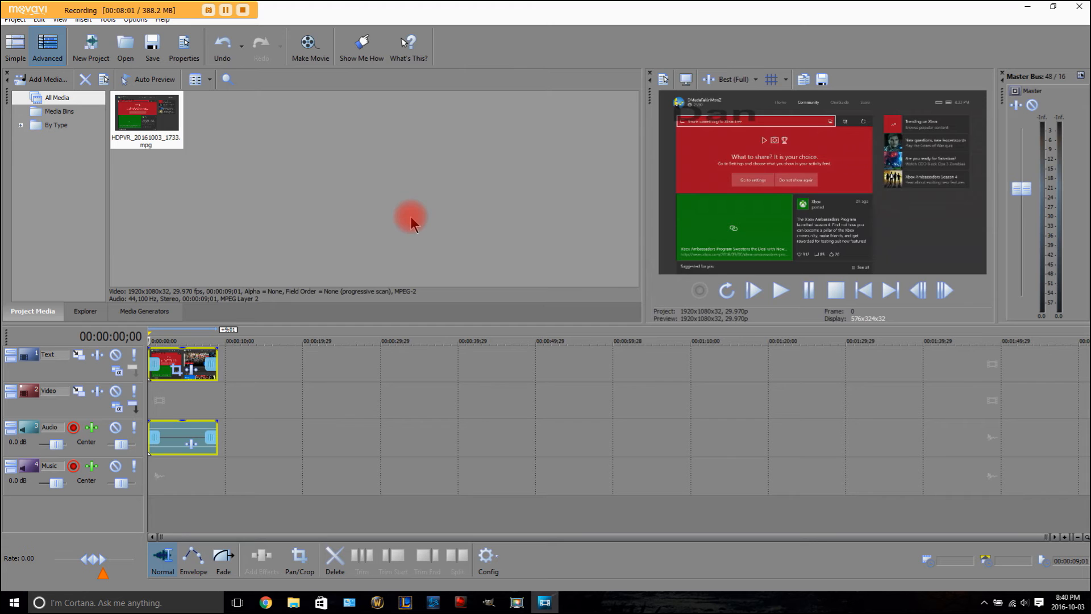
pyautogui.moveTo(887, 111)
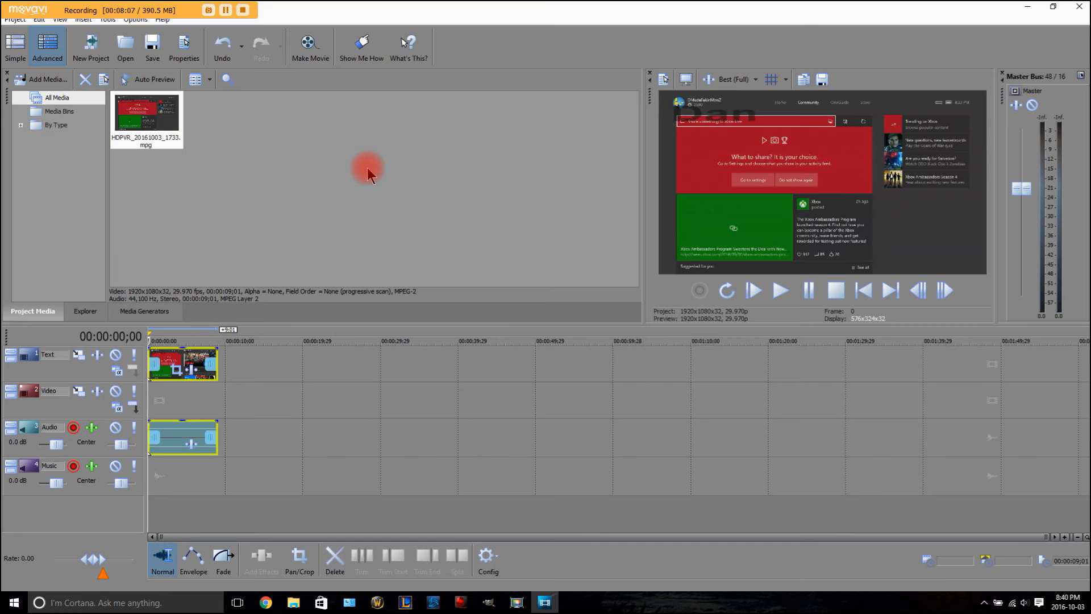
pyautogui.moveTo(365, 164)
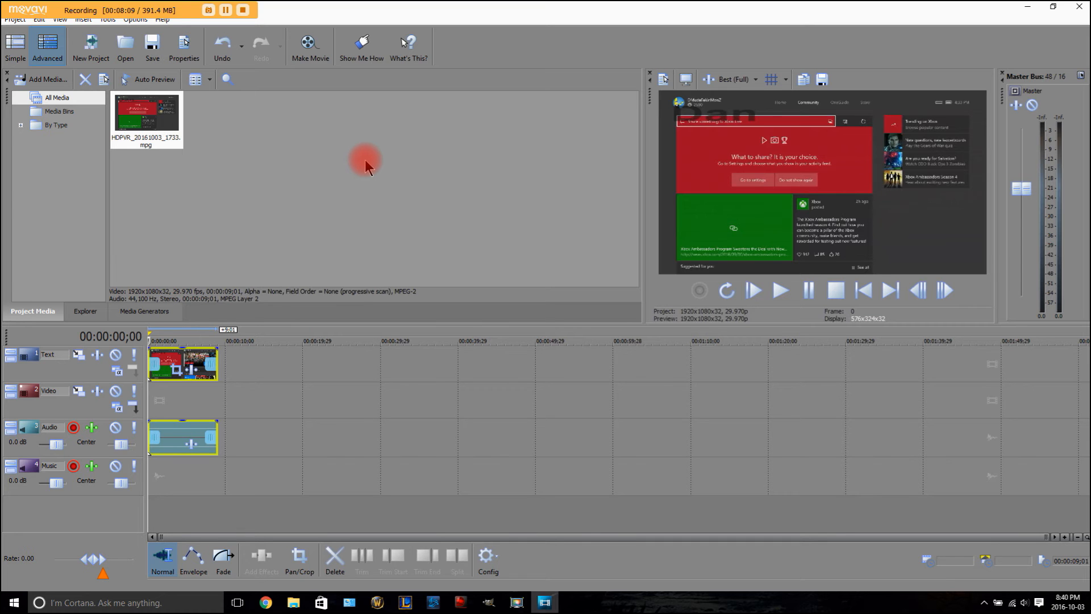
pyautogui.moveTo(388, 172)
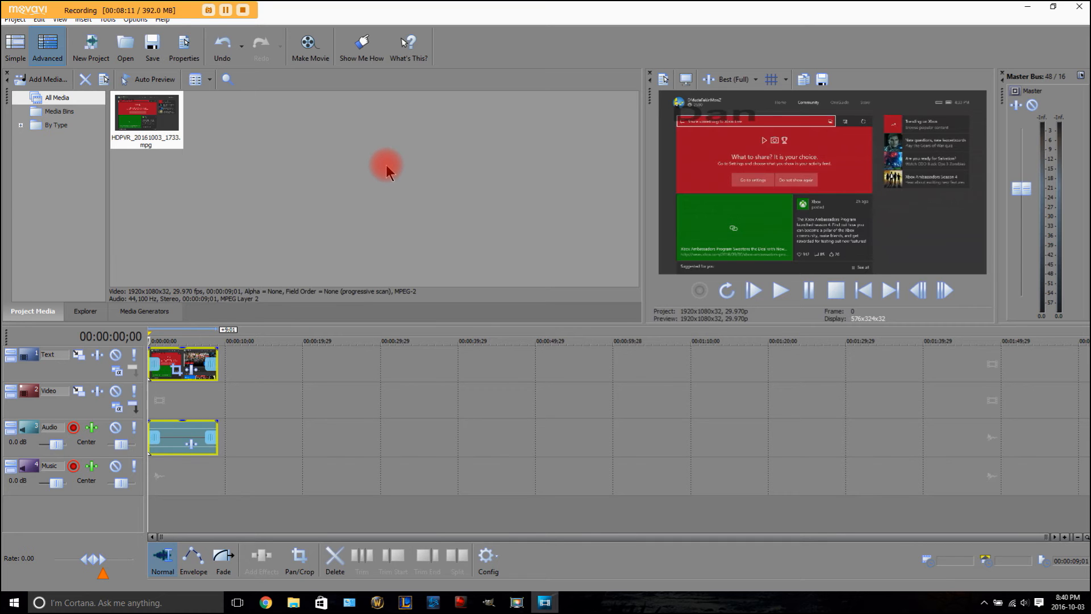
pyautogui.moveTo(292, 133)
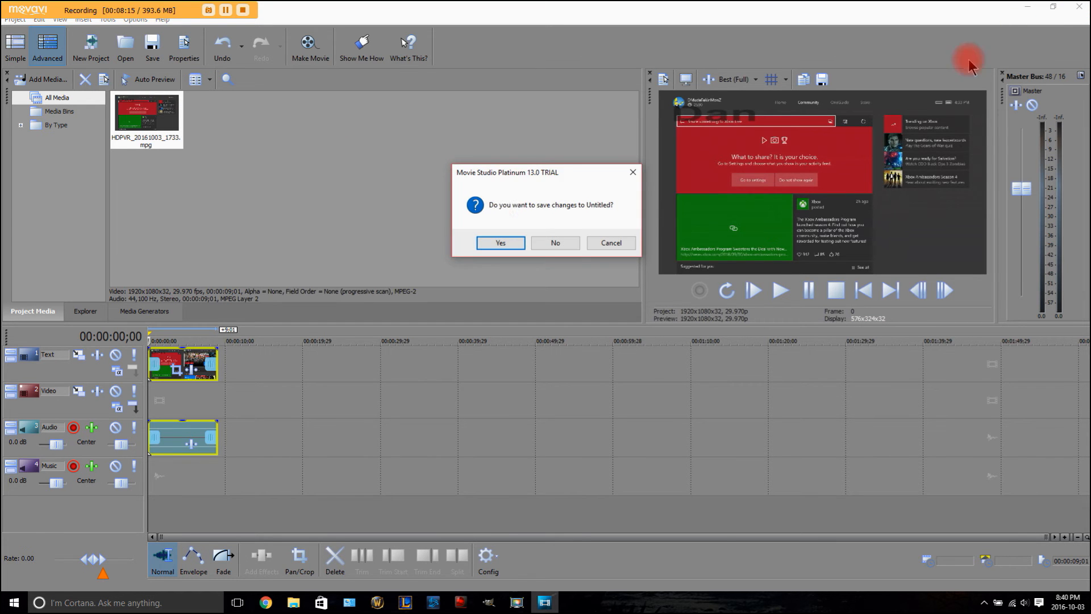
# Step: Discard changes to the Untitled project and dismiss the MAGIX trial purchase notice
pyautogui.click(555, 242)
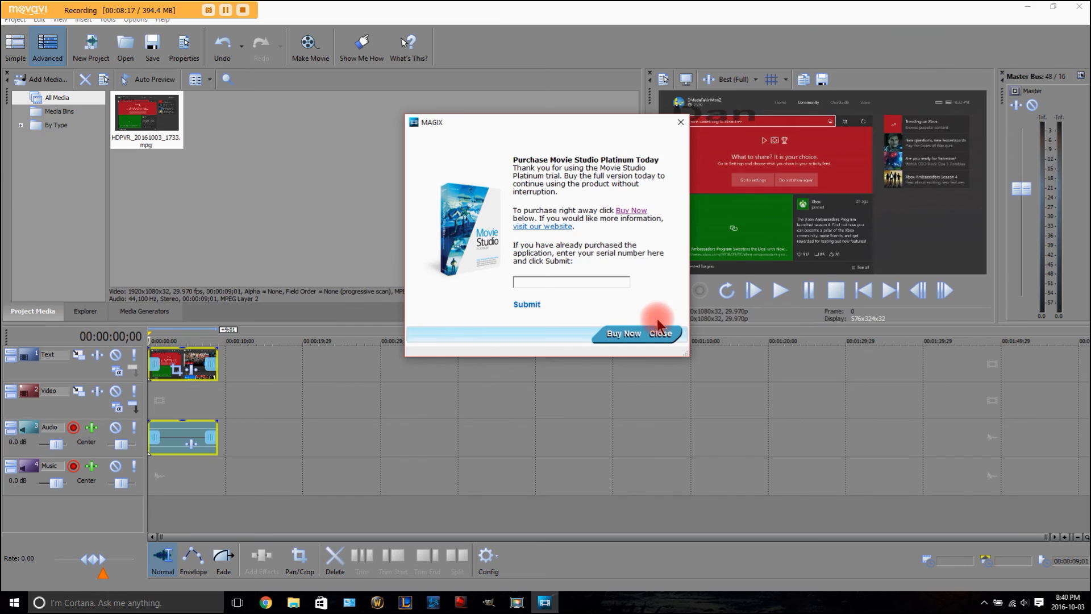
pyautogui.click(659, 334)
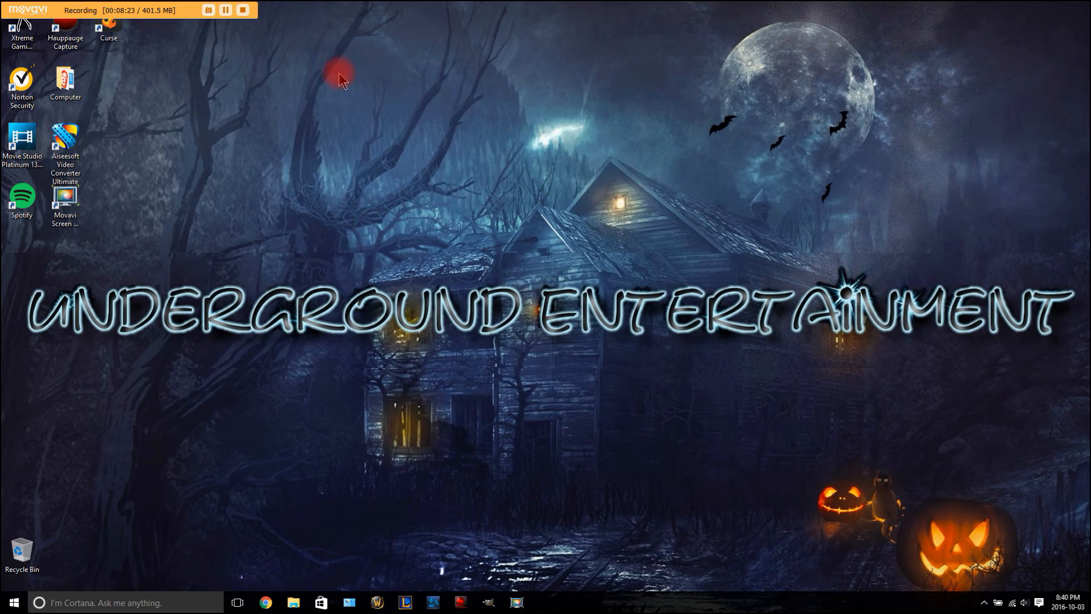
pyautogui.moveTo(28, 13)
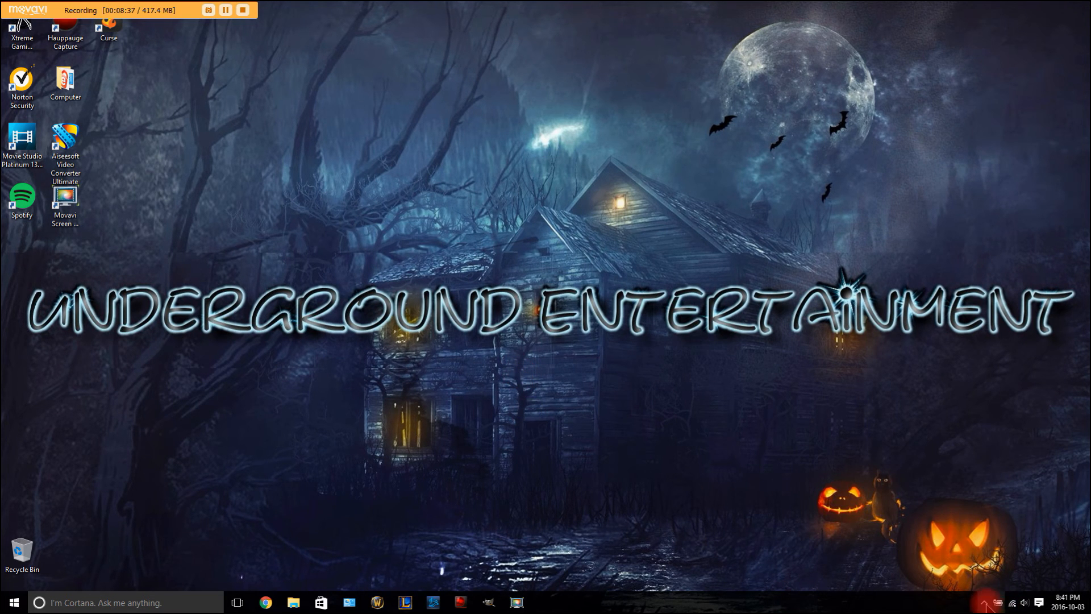
pyautogui.click(983, 603)
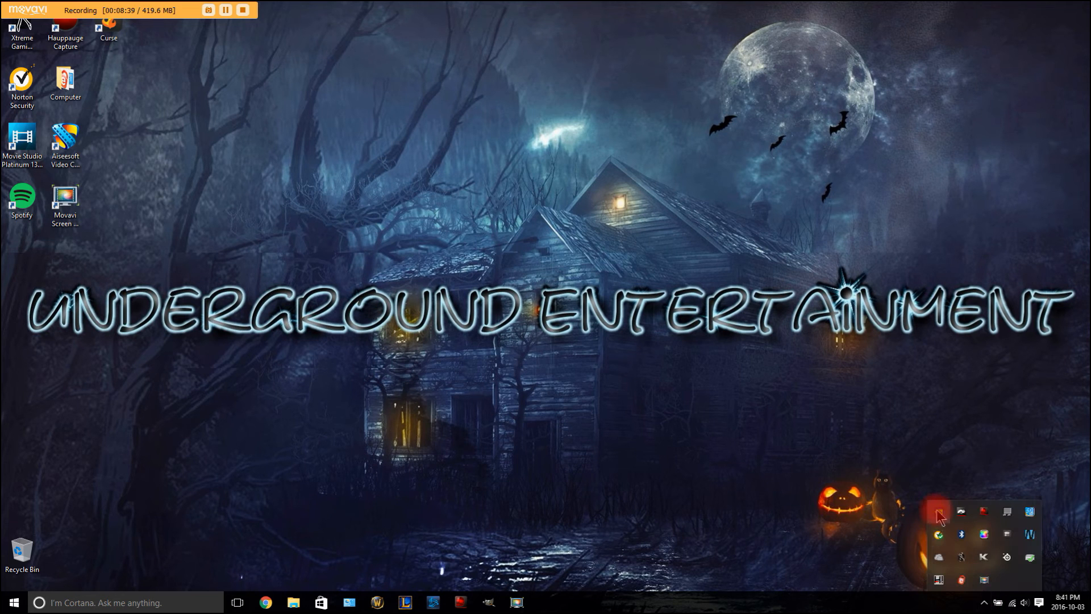
pyautogui.moveTo(939, 512)
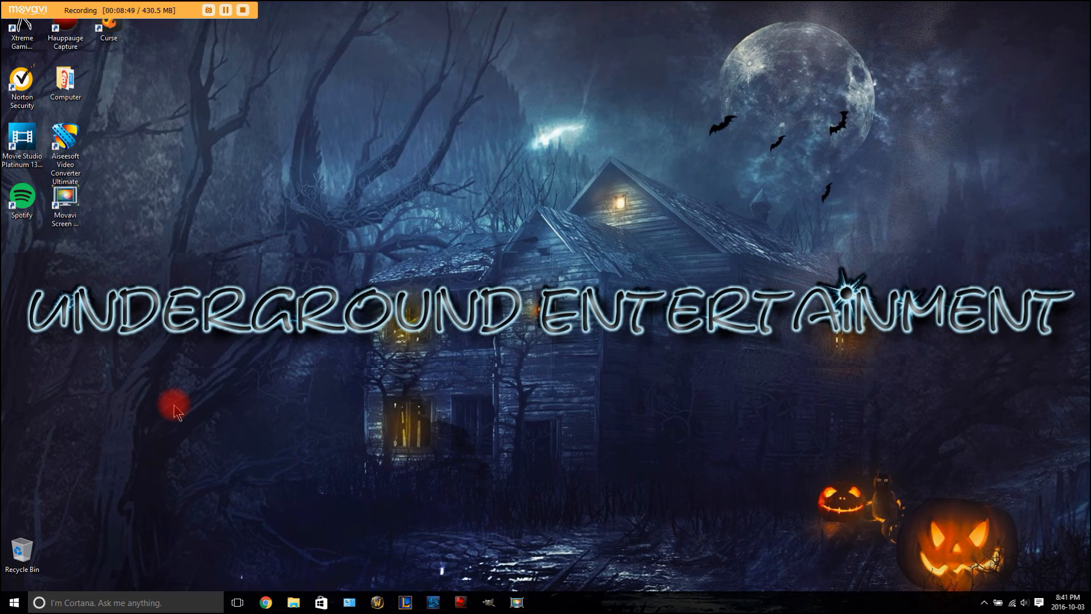
pyautogui.moveTo(236, 447)
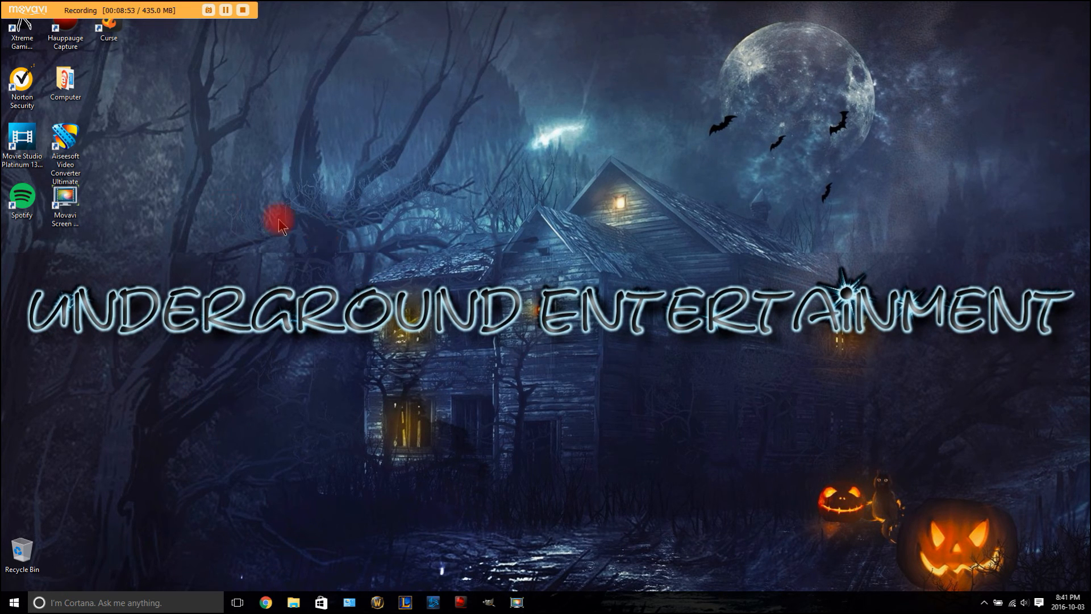
pyautogui.moveTo(65, 150); pyautogui.dragTo(152, 153)
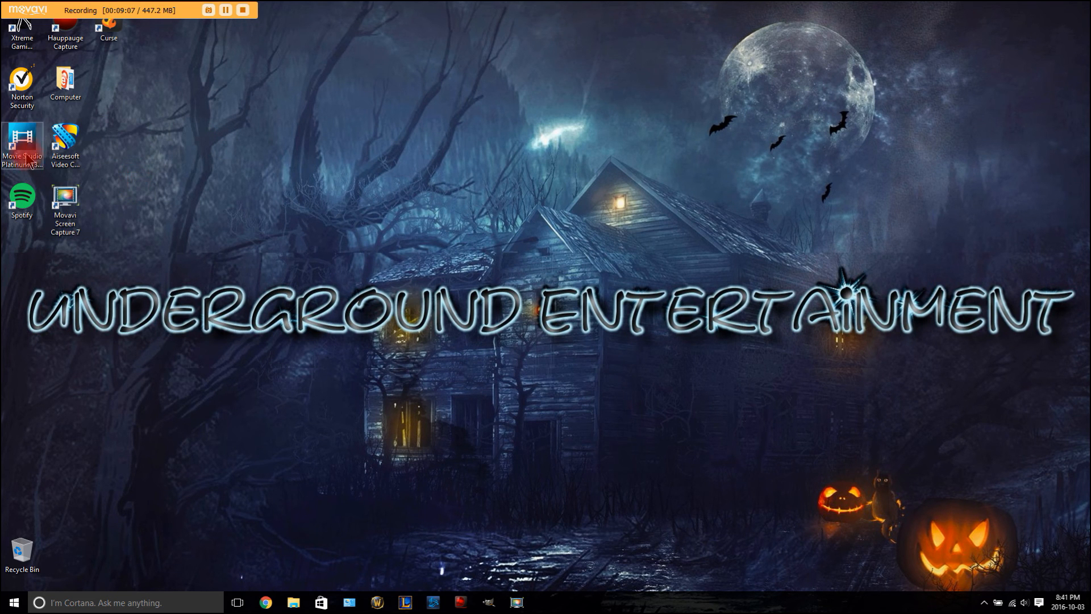
pyautogui.moveTo(22, 143); pyautogui.dragTo(195, 150)
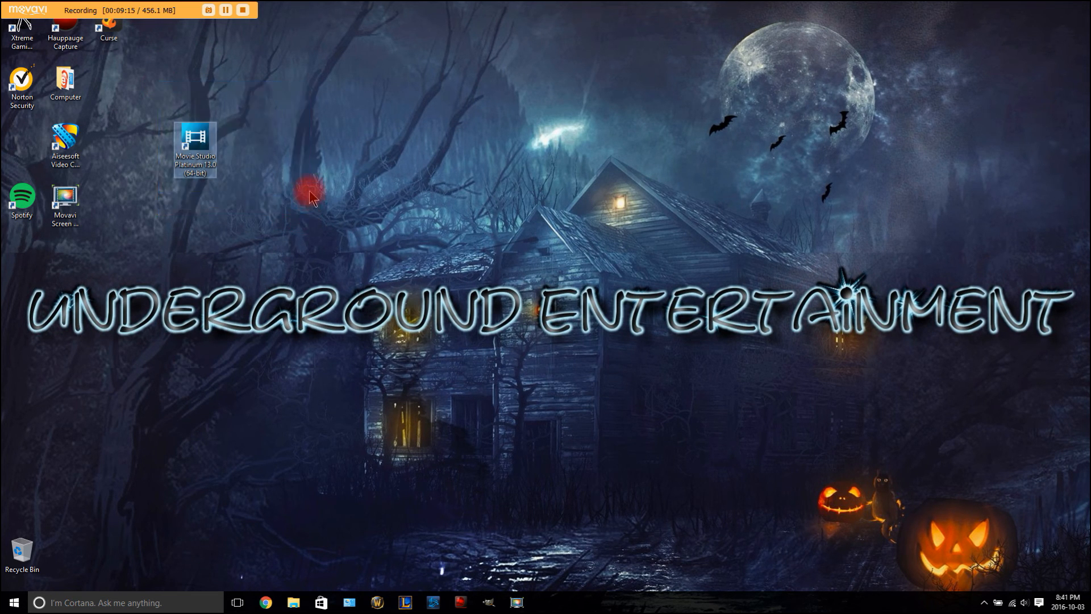
pyautogui.moveTo(310, 197); pyautogui.dragTo(376, 229)
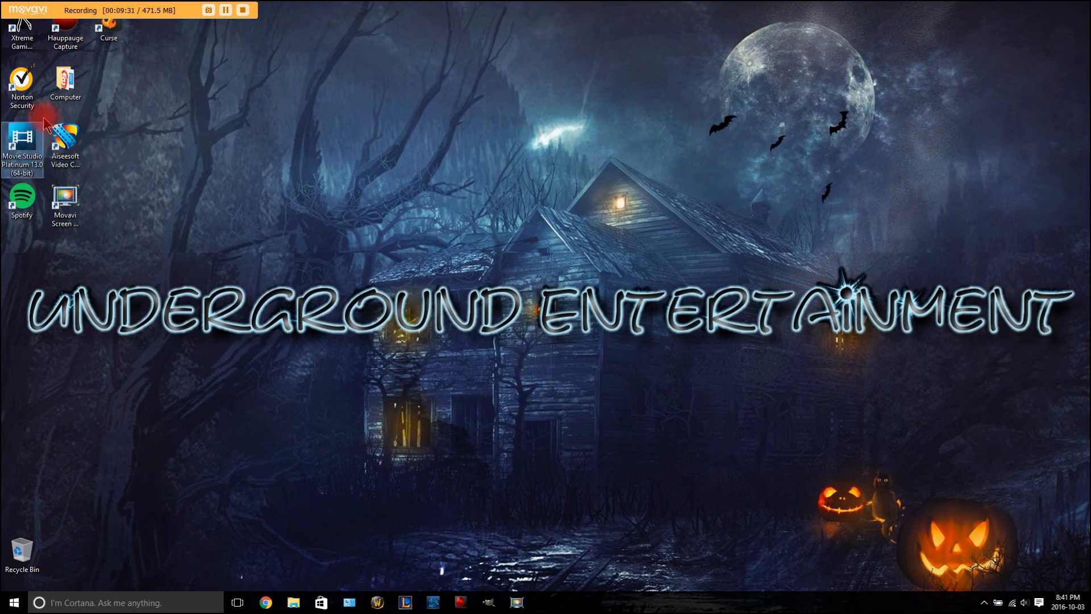
pyautogui.moveTo(240, 125)
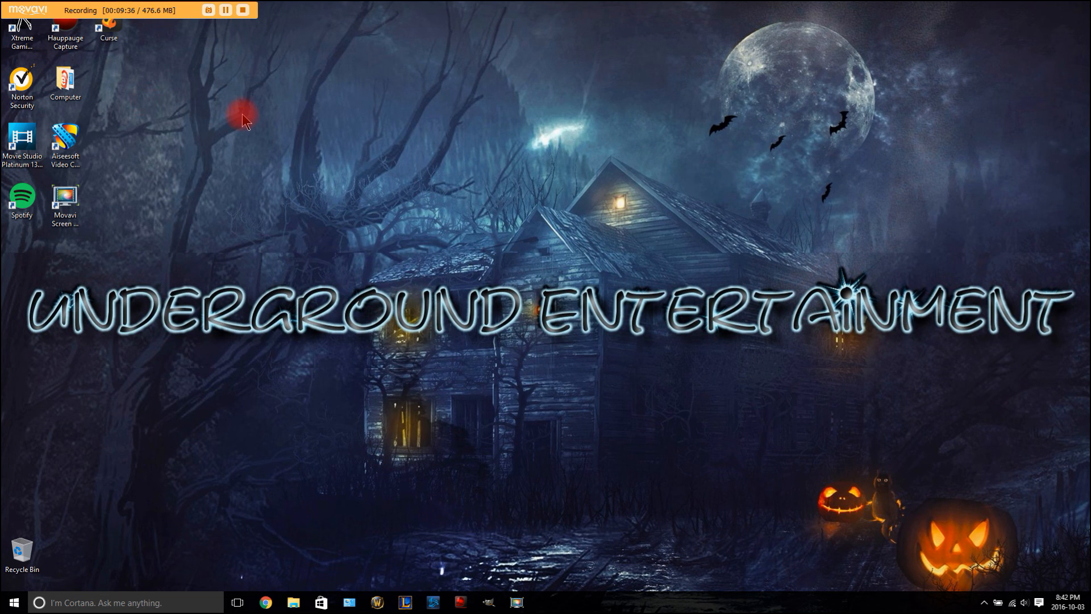
pyautogui.moveTo(143, 208)
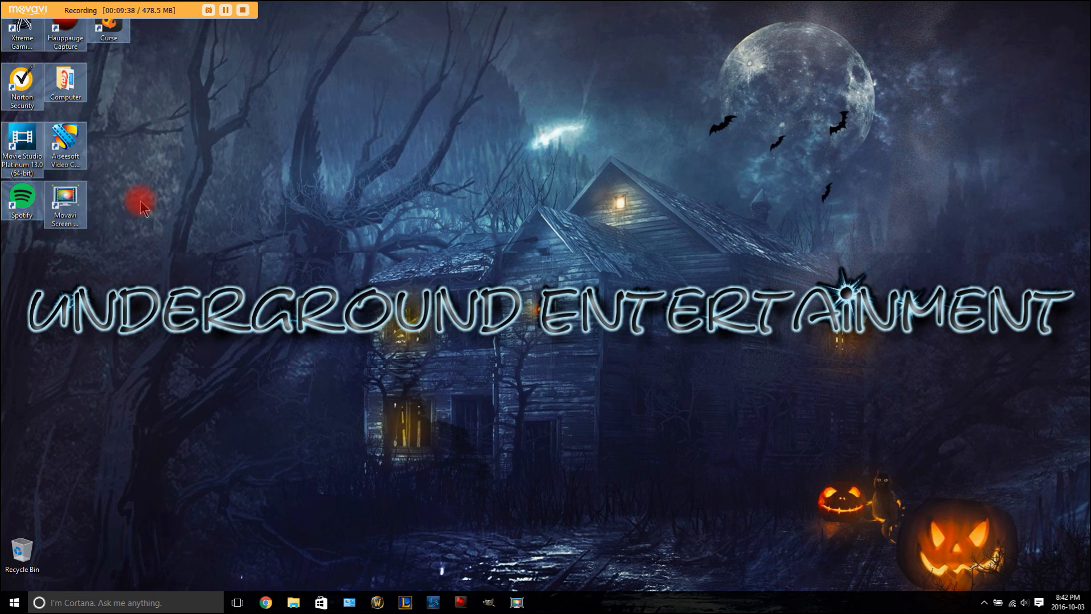